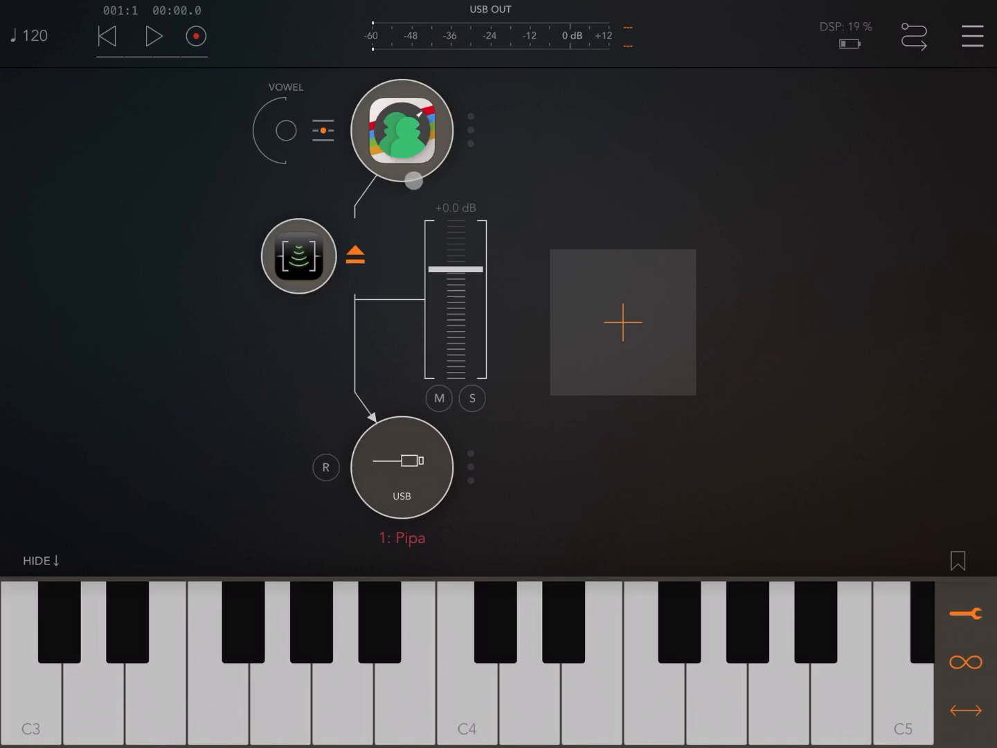
Audition the Pipa voice, glance at its settings, then bring up the Space reverb and play C4
{"action": "left_click", "coordinate": [651, 665]}
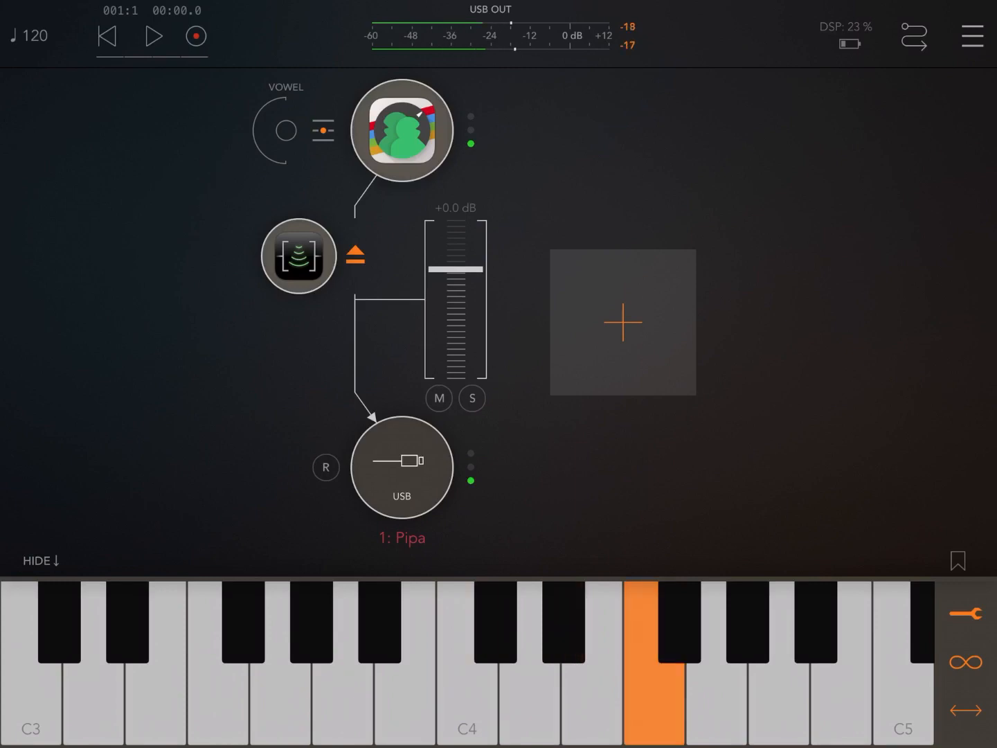
{"action": "left_click", "coordinate": [402, 130]}
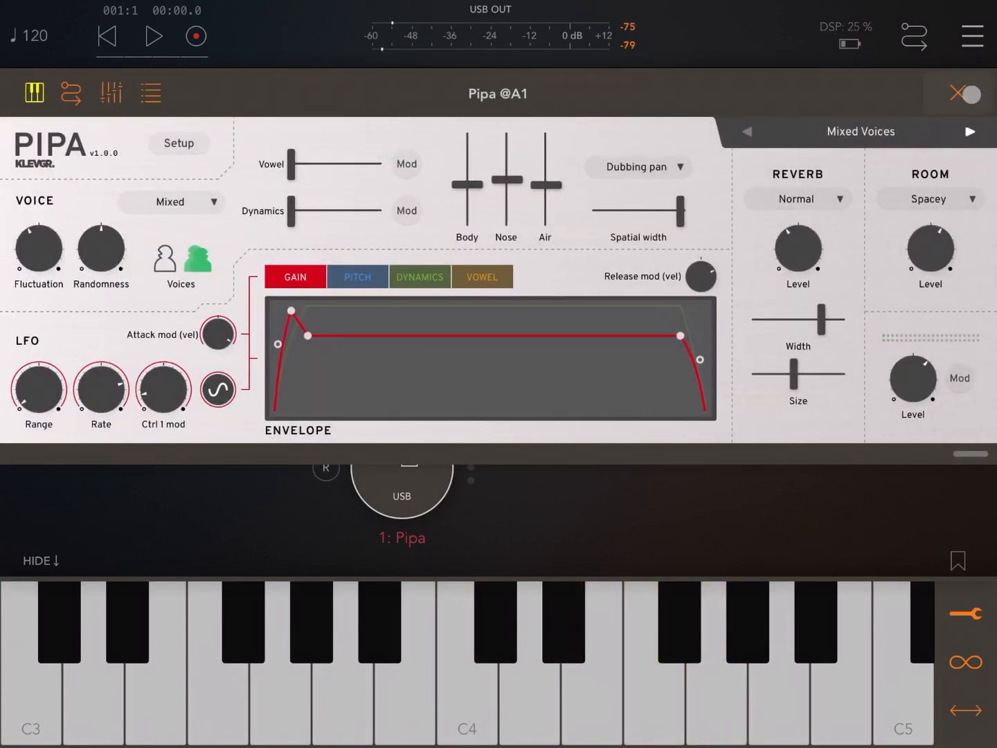
{"action": "left_click", "coordinate": [964, 94]}
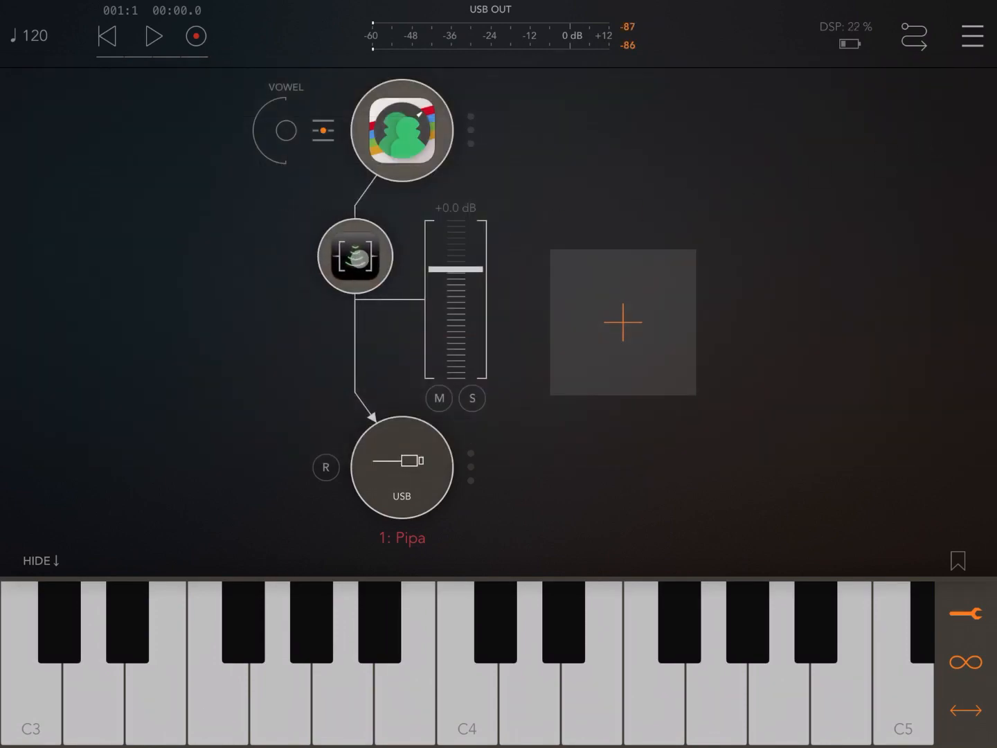
{"action": "left_click", "coordinate": [355, 256]}
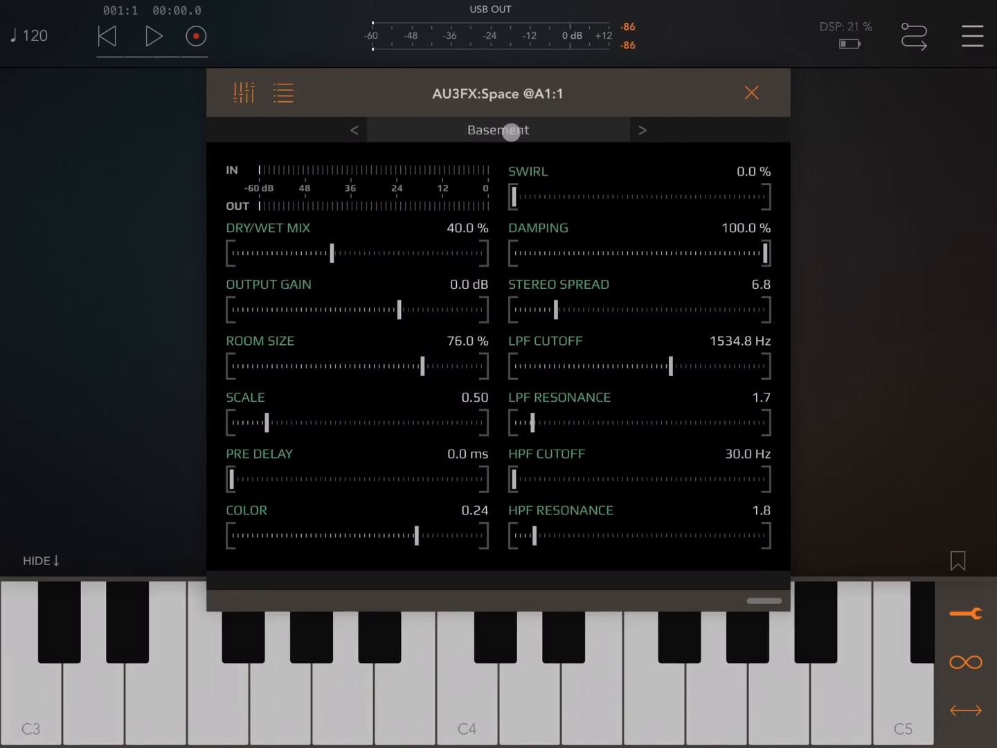
{"action": "left_click", "coordinate": [465, 665]}
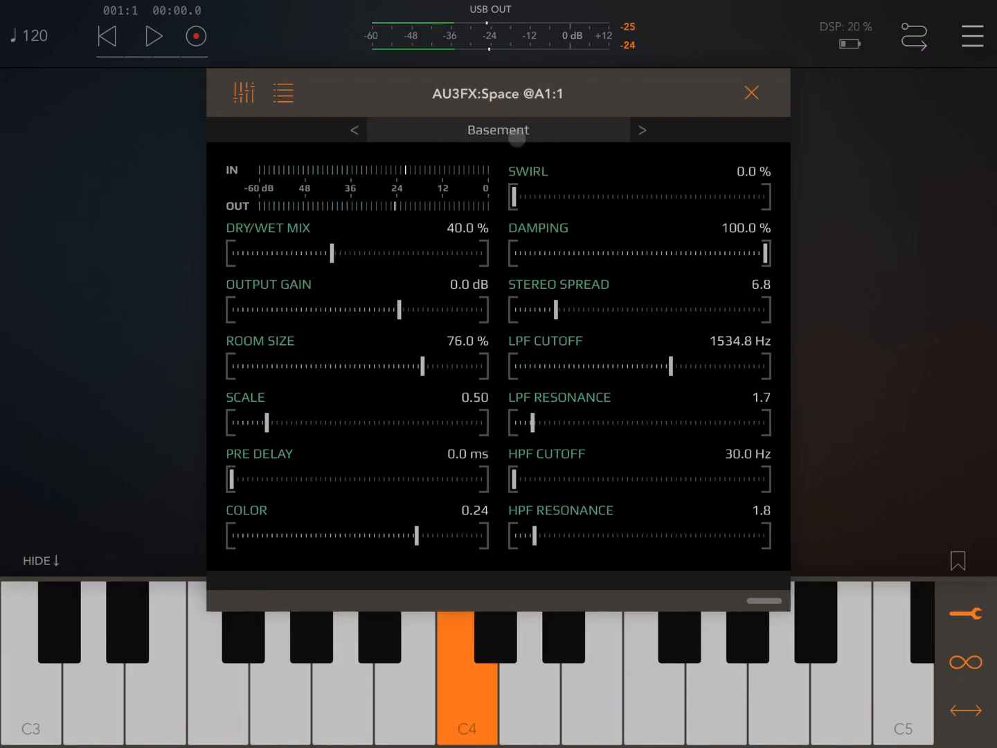
From the reverb's preset list, load Bright Space then Bending Resonator, and leave the list
{"action": "left_click", "coordinate": [816, 651]}
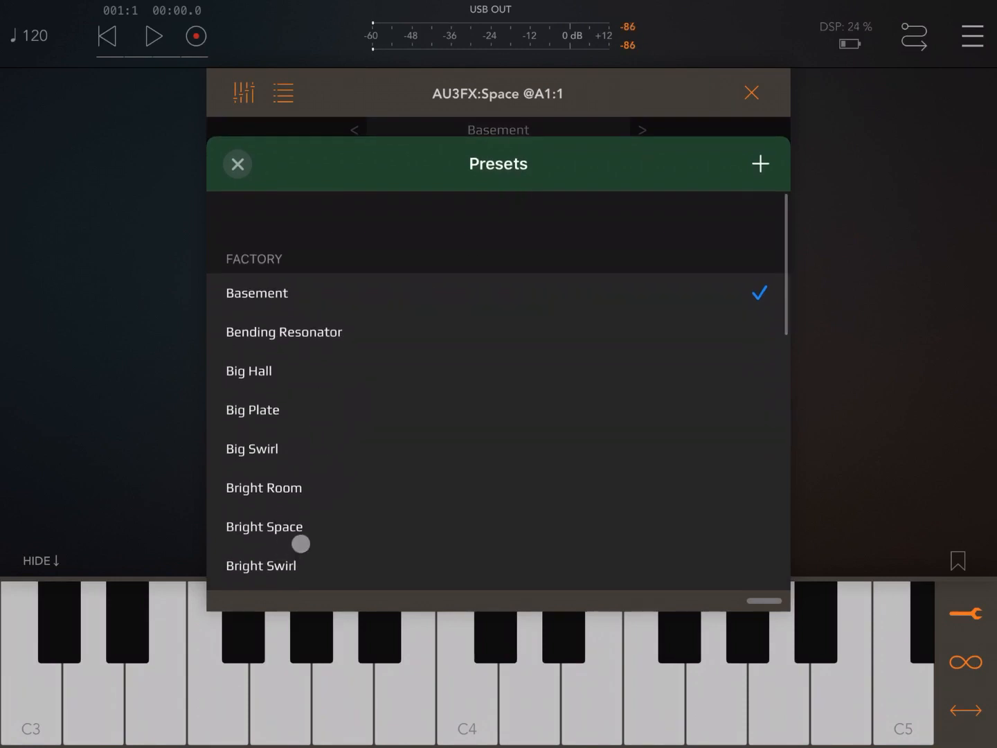
{"action": "left_click", "coordinate": [263, 526]}
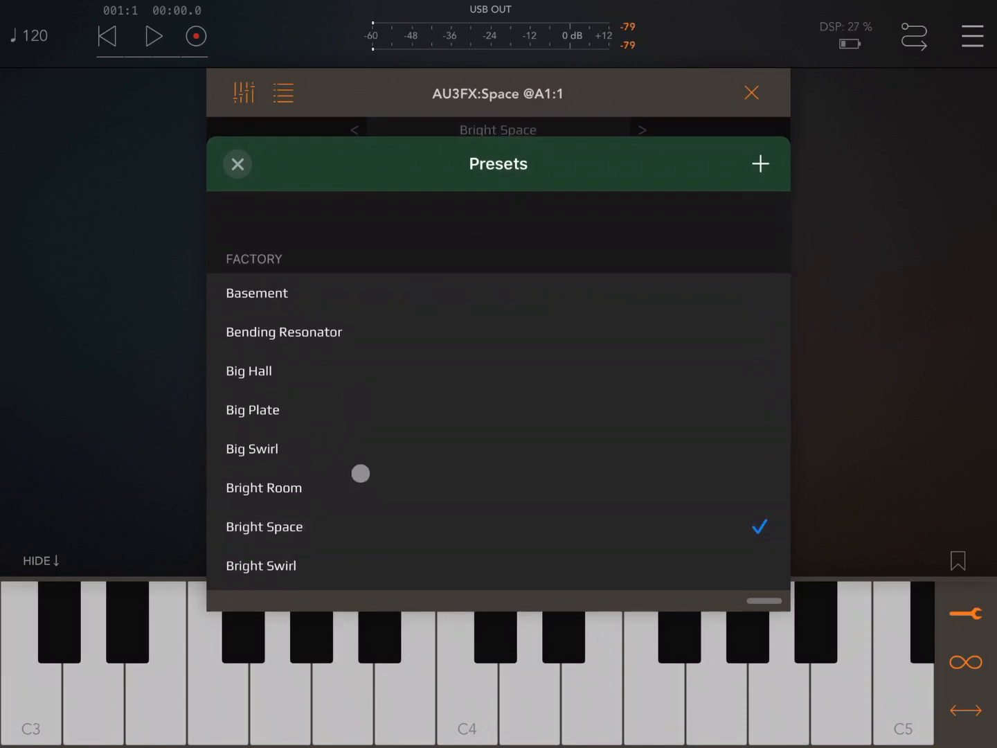
{"action": "left_click", "coordinate": [284, 333]}
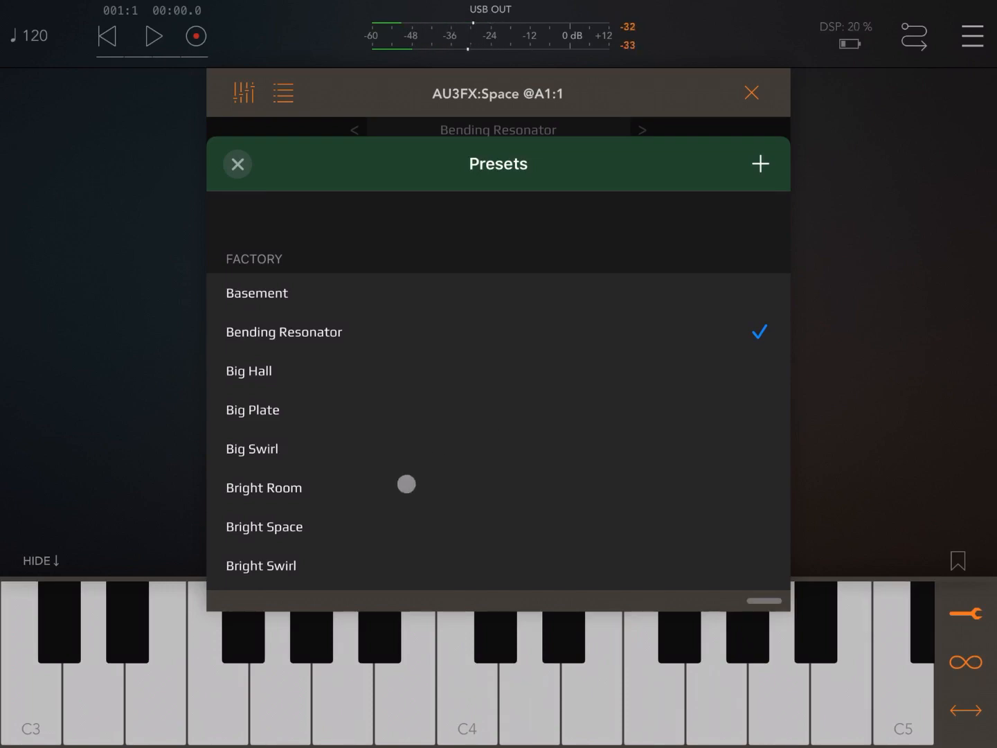
{"action": "left_click", "coordinate": [263, 527]}
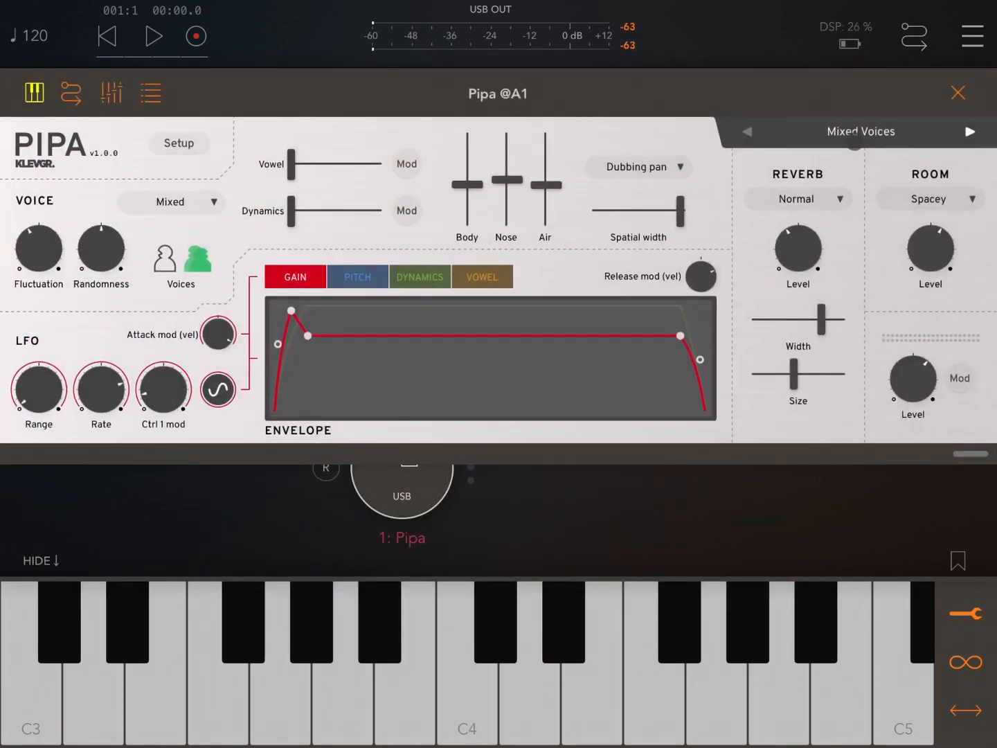
Peek at Pipa's preset list, then play a few notes to hear the voice through the reverb
{"action": "left_click", "coordinate": [861, 132]}
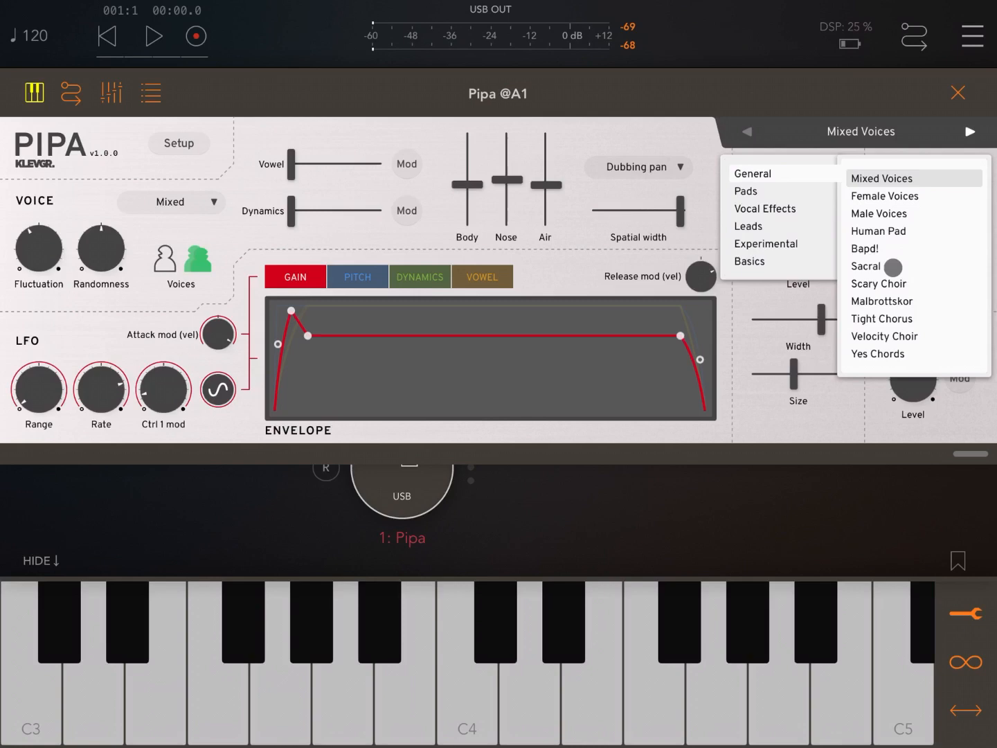
{"action": "left_click", "coordinate": [866, 266]}
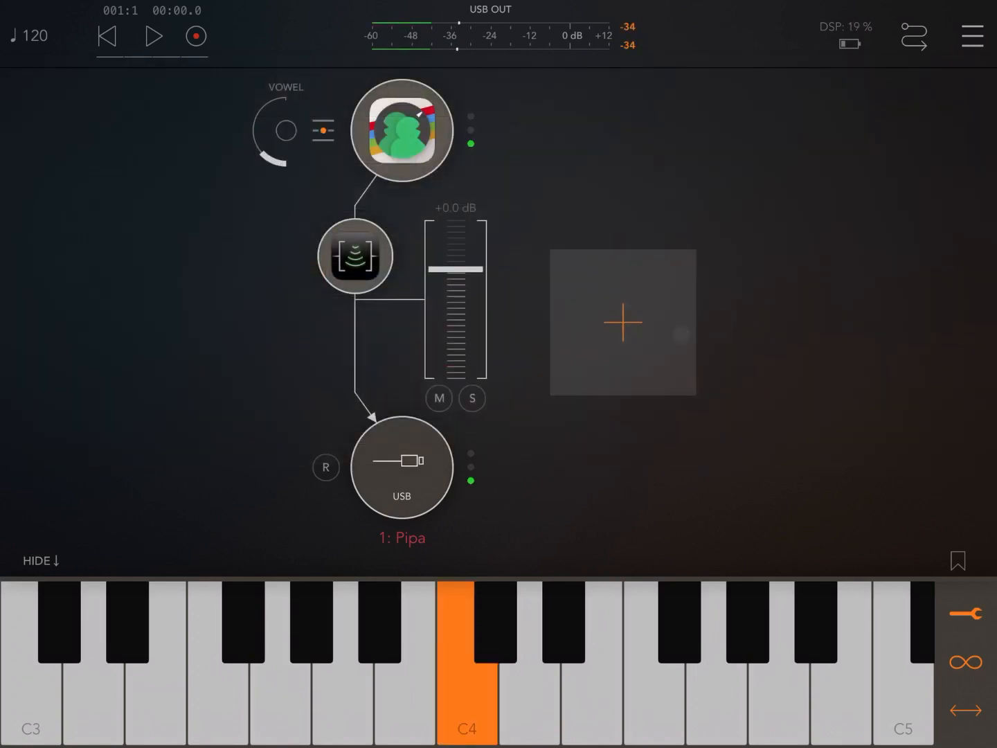
{"action": "left_click", "coordinate": [565, 623]}
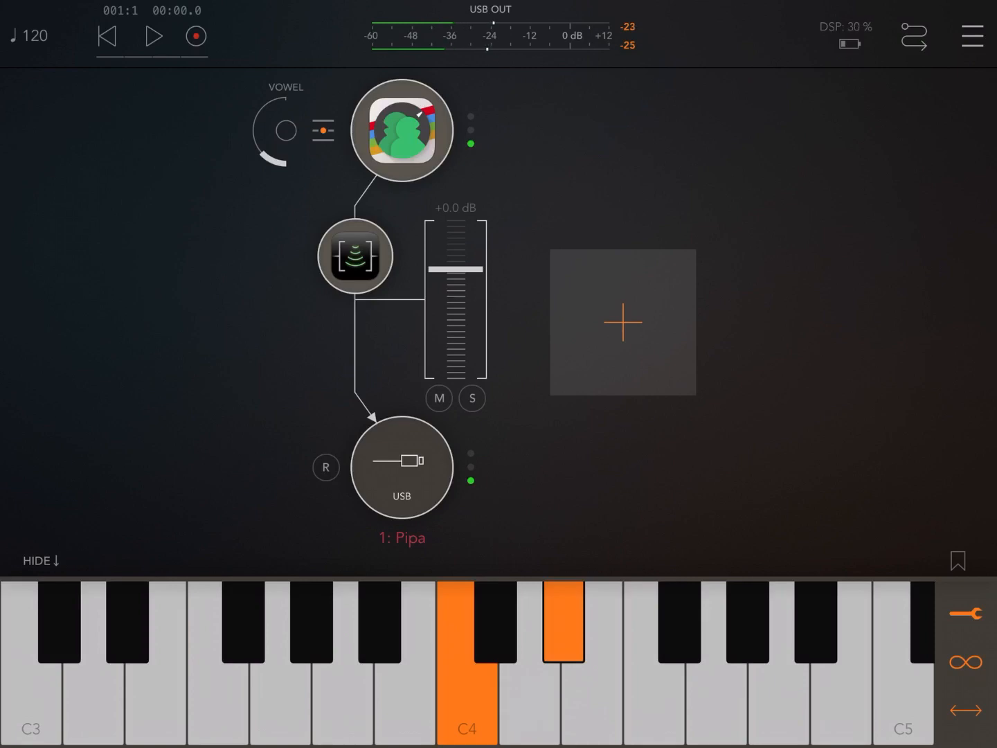
{"action": "left_click", "coordinate": [748, 621]}
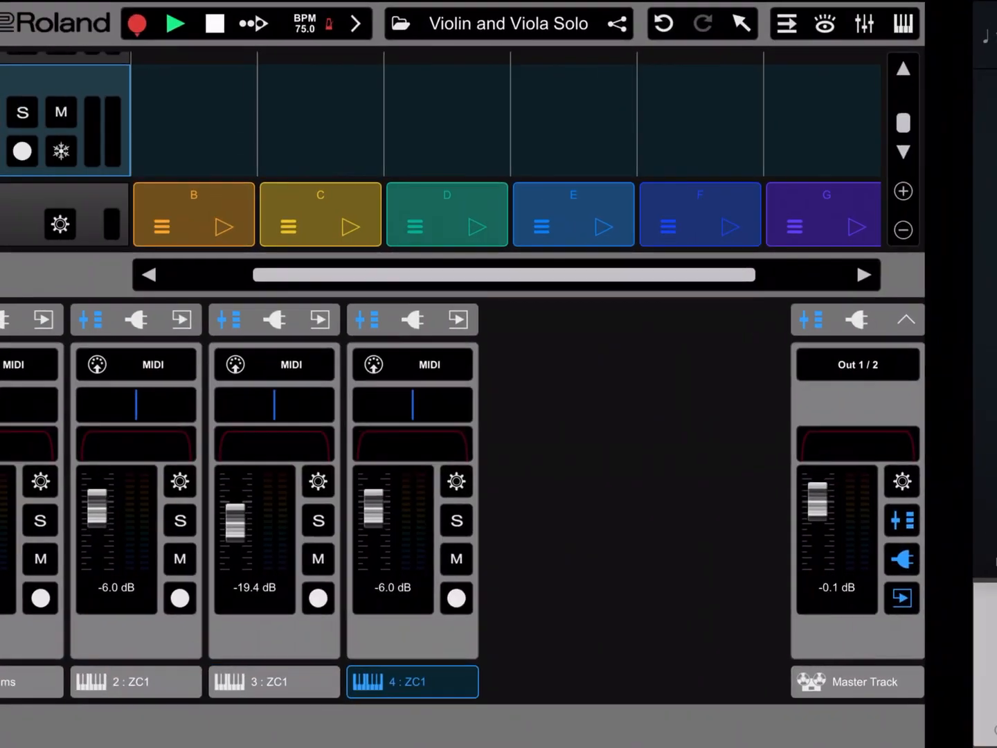
{"action": "scroll", "scroll_direction": "left", "scroll_amount": 3}
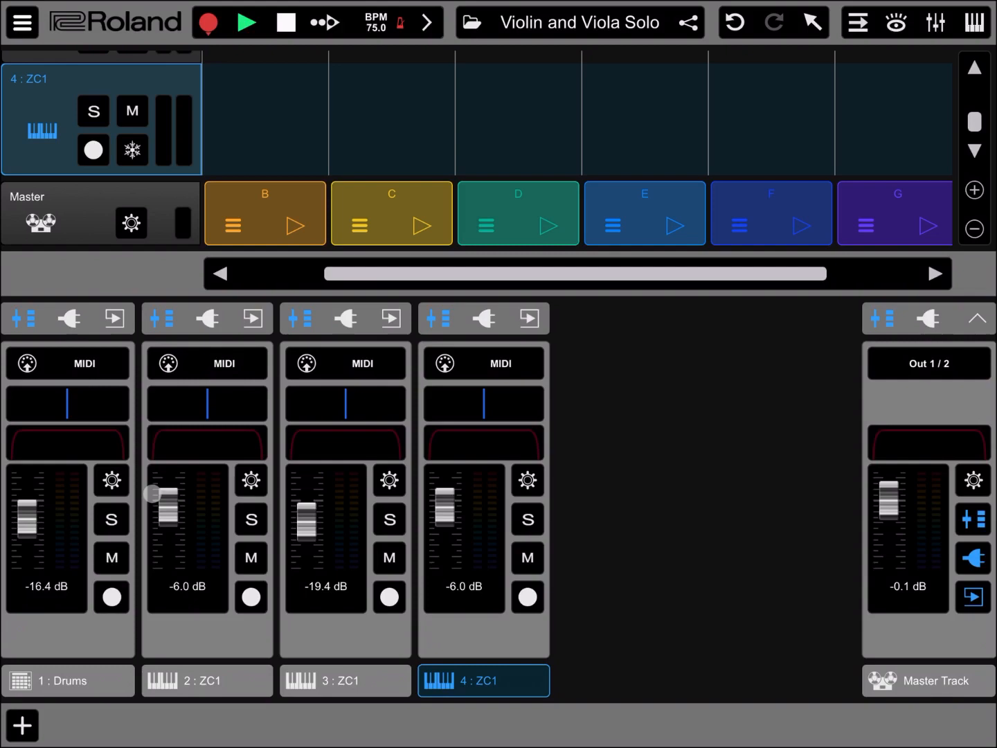
{"action": "mouse_move", "coordinate": [77, 665]}
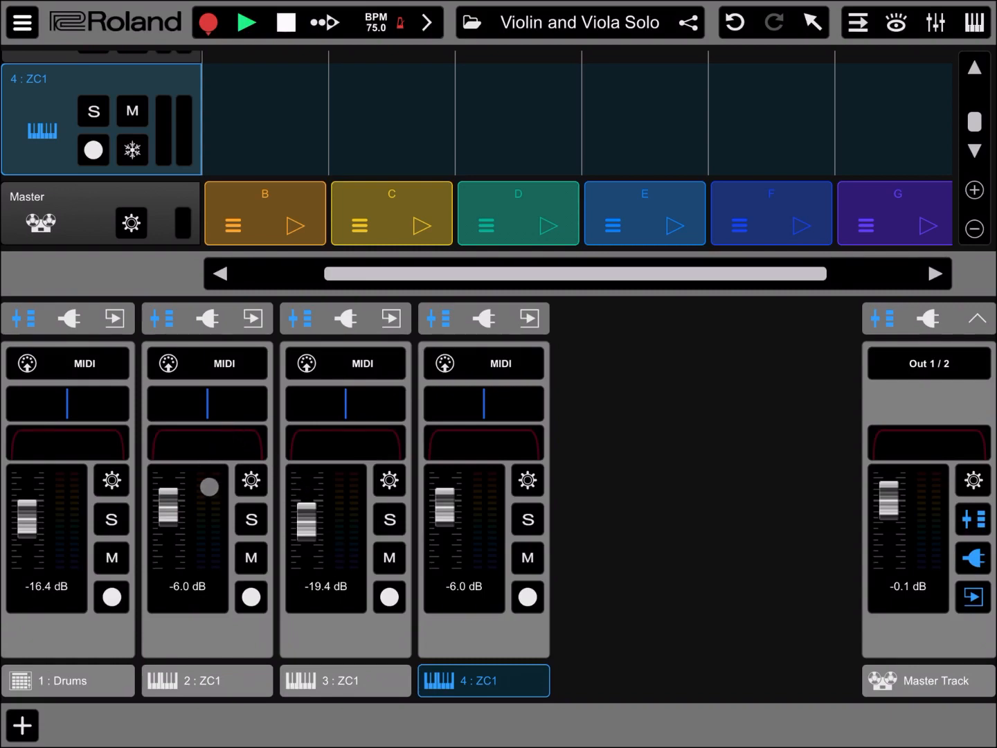
Reveal the effect chains of tracks 2 and 4 and view track 4's AU3FX:Space (Basement preset)
{"action": "left_click", "coordinate": [208, 680]}
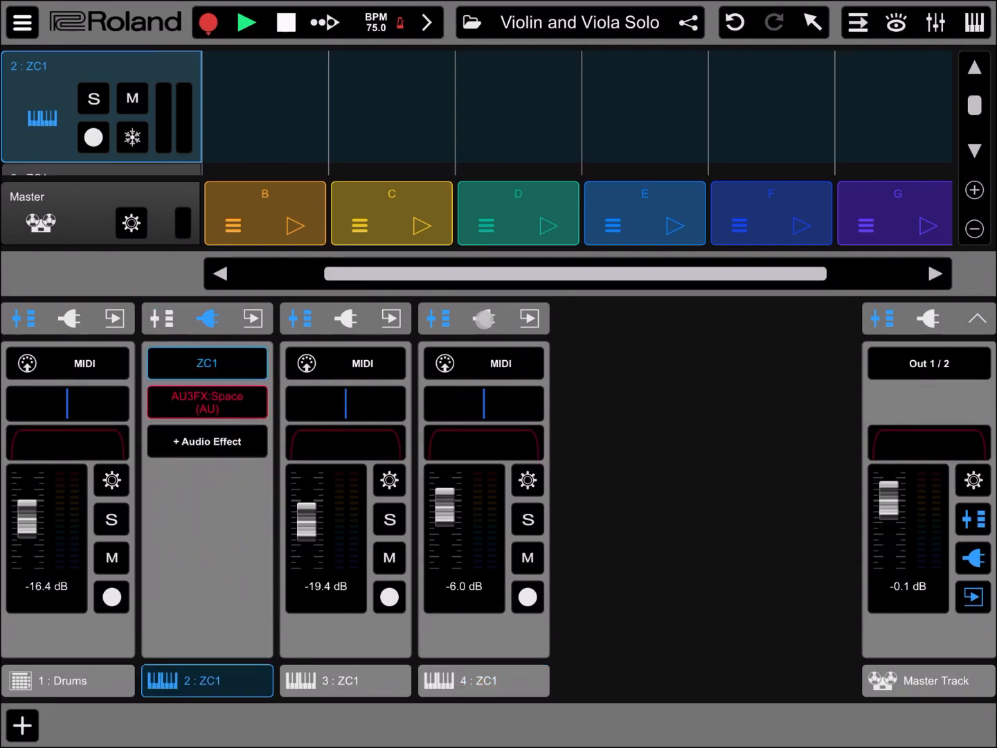
{"action": "left_click", "coordinate": [482, 680]}
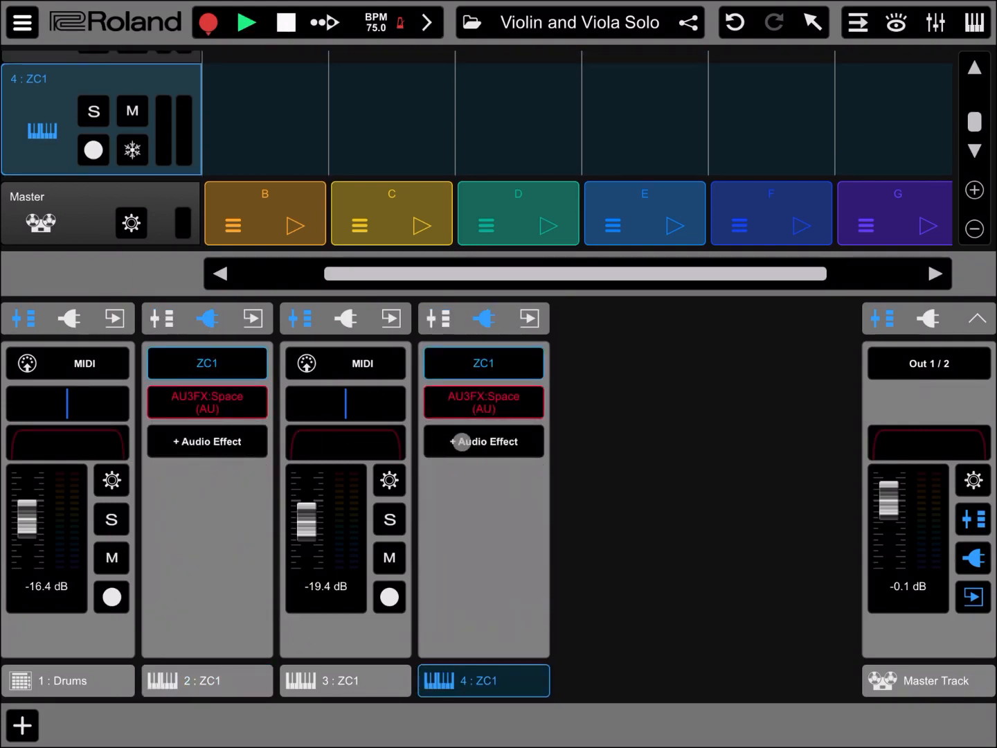
{"action": "left_click", "coordinate": [208, 402]}
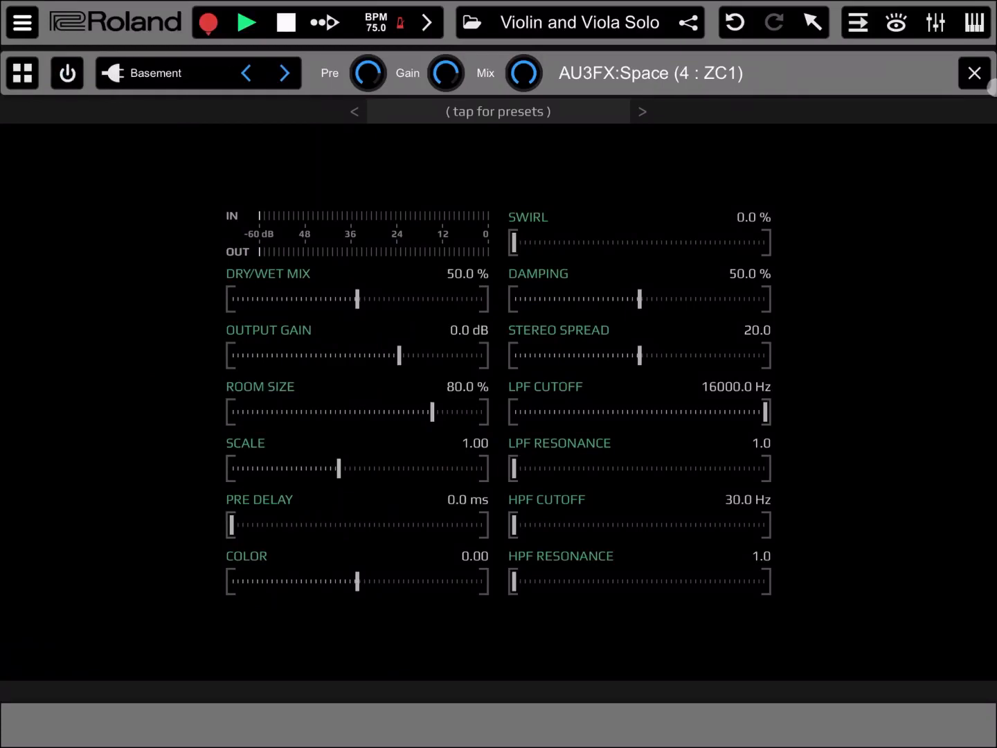
{"action": "left_click", "coordinate": [975, 72]}
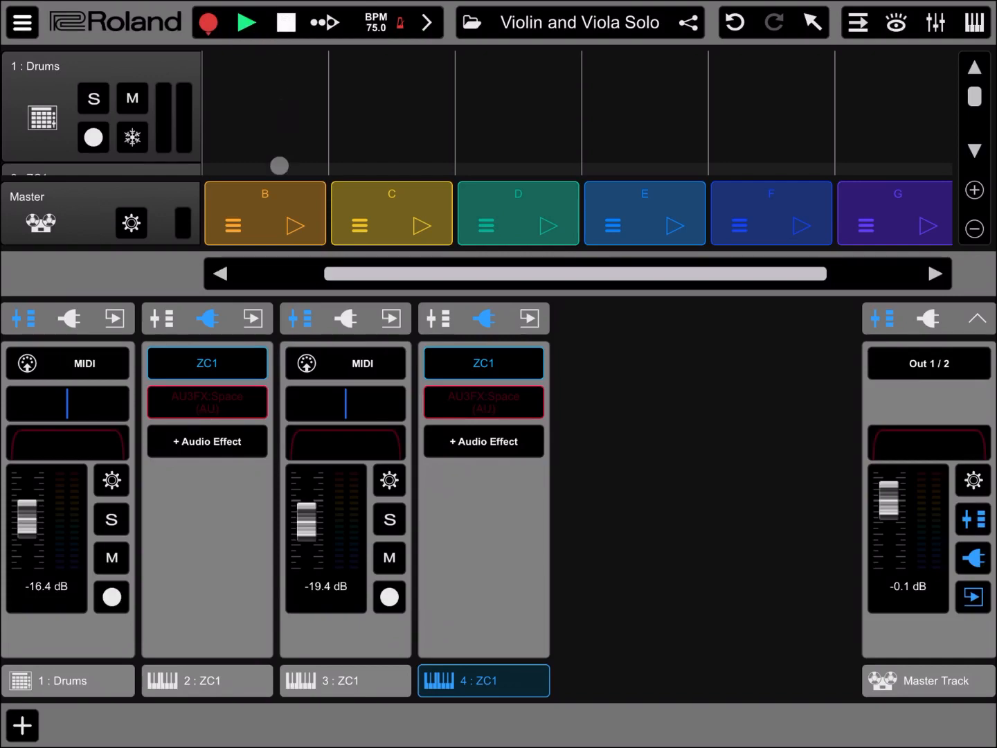
Play the Violin and Viola Solo song briefly, then stop playback
{"action": "left_click", "coordinate": [246, 23]}
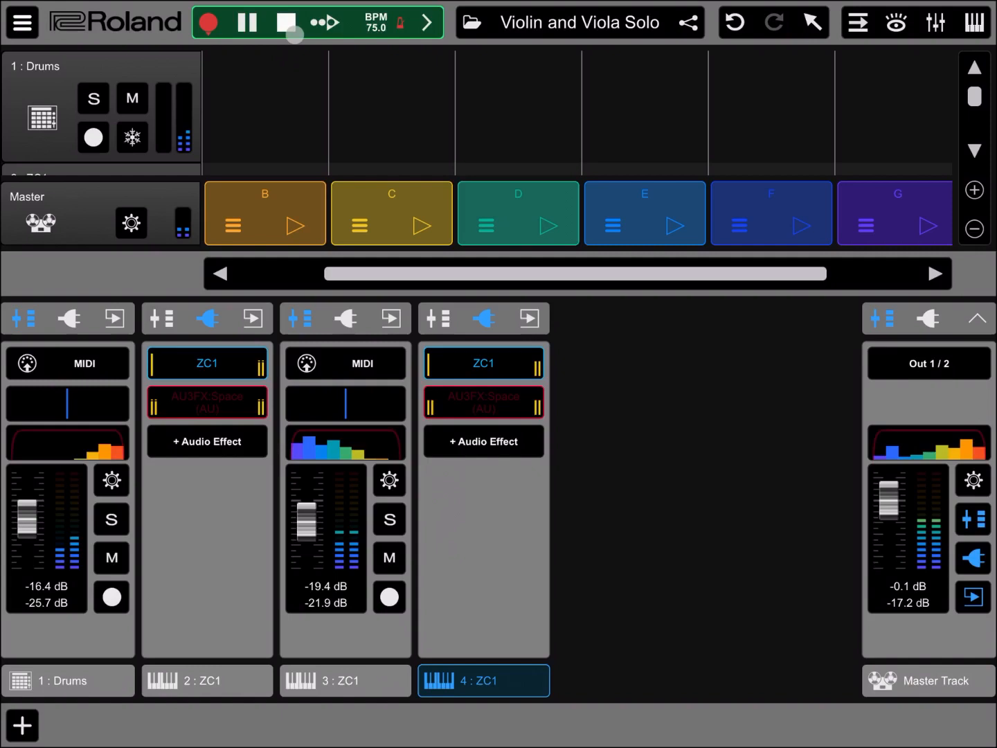
{"action": "left_click", "coordinate": [286, 22]}
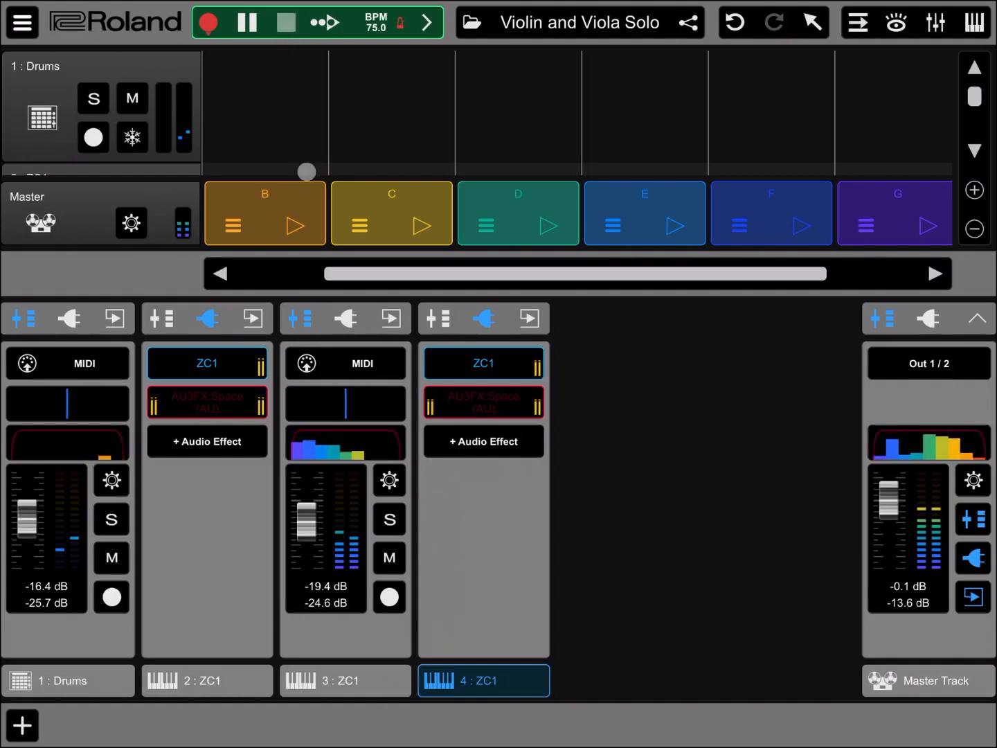
{"action": "left_click", "coordinate": [247, 22]}
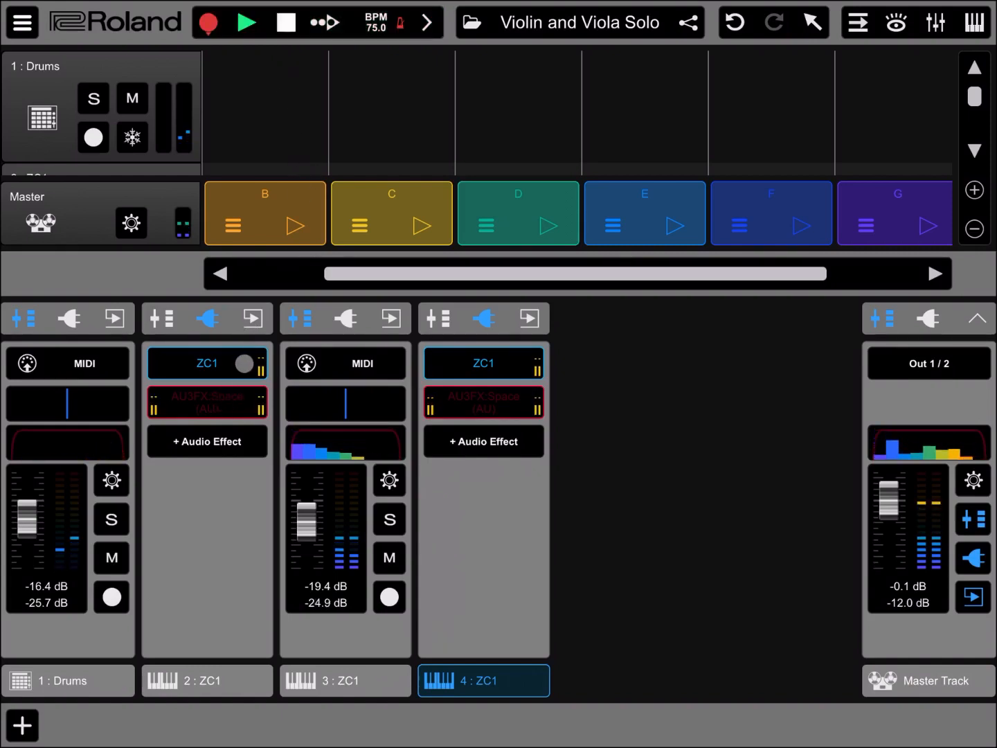
Bring up track 2's Space reverb and switch the effect on
{"action": "left_click", "coordinate": [205, 401]}
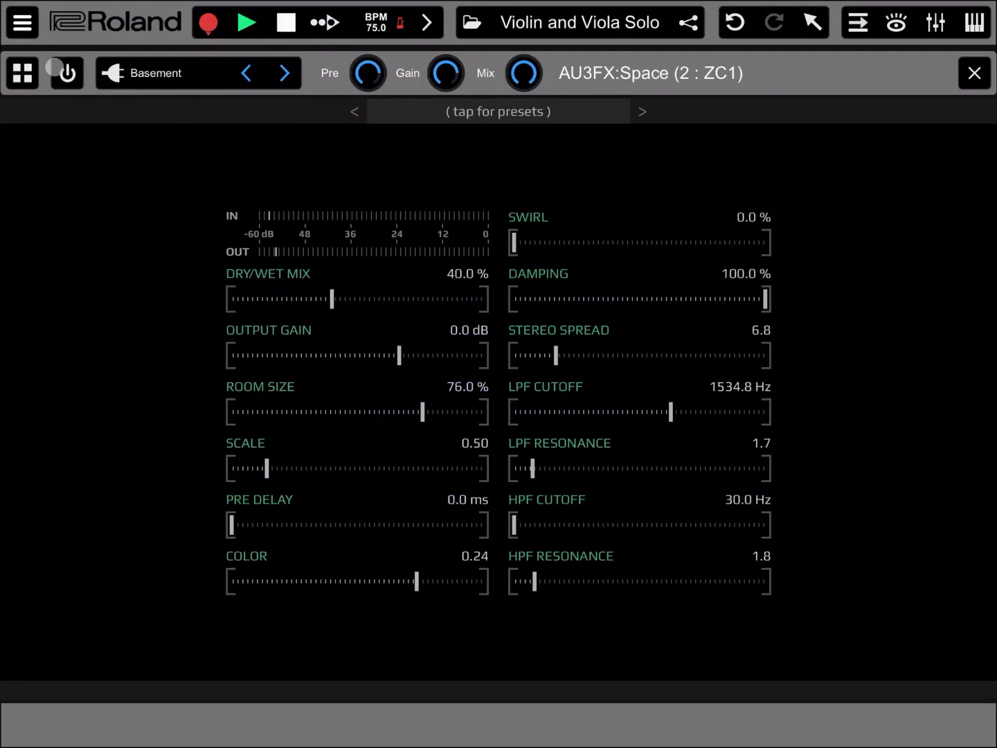
{"action": "left_click", "coordinate": [67, 72]}
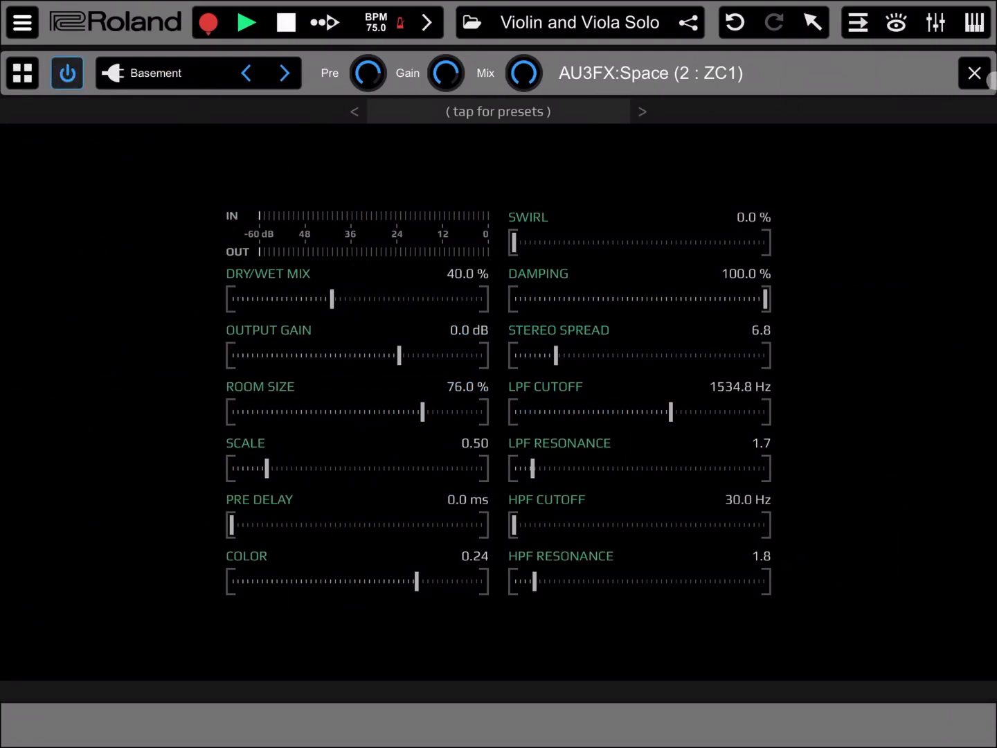
{"action": "left_click", "coordinate": [975, 72]}
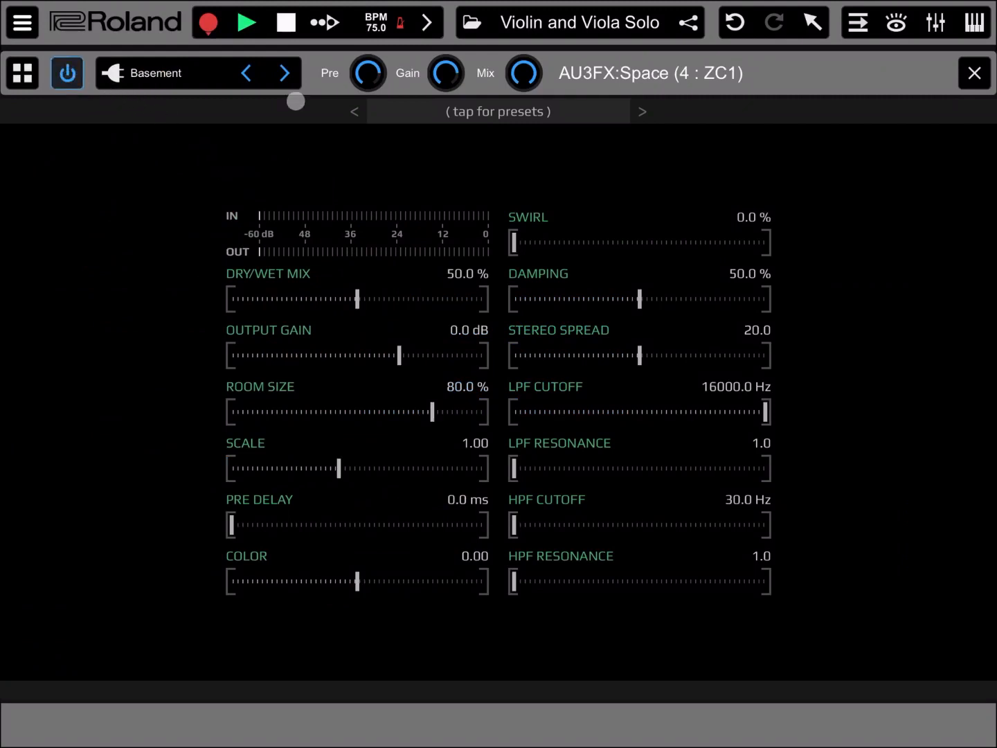
Leave the reverb settings, play the song through the mixer for a while, then stop
{"action": "left_click", "coordinate": [975, 72]}
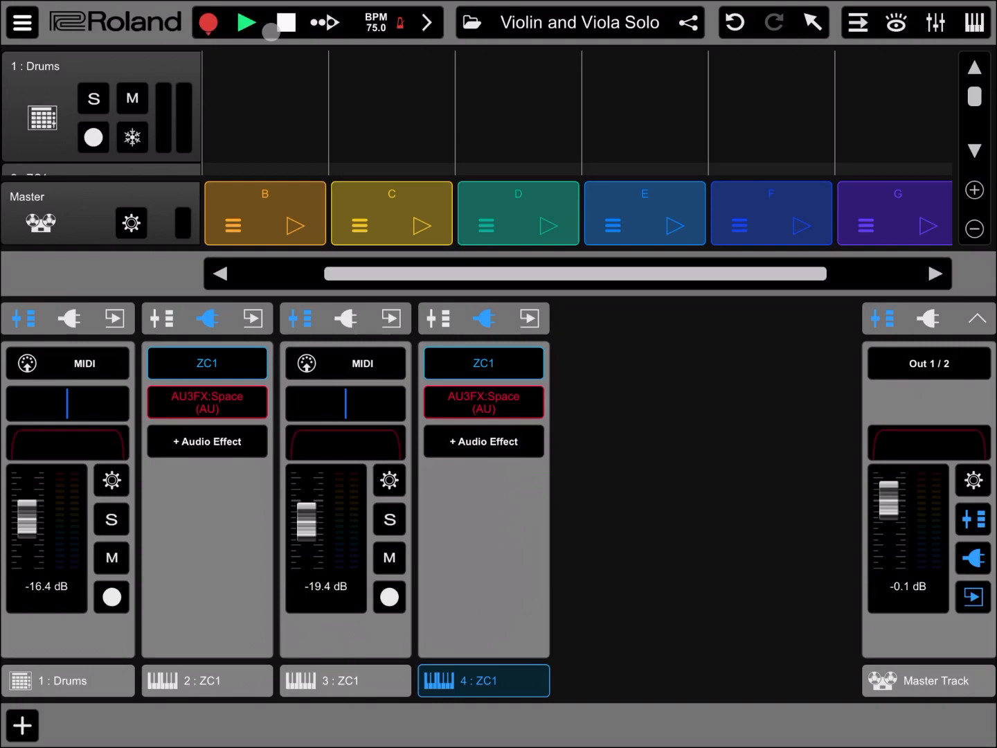
{"action": "left_click", "coordinate": [246, 22]}
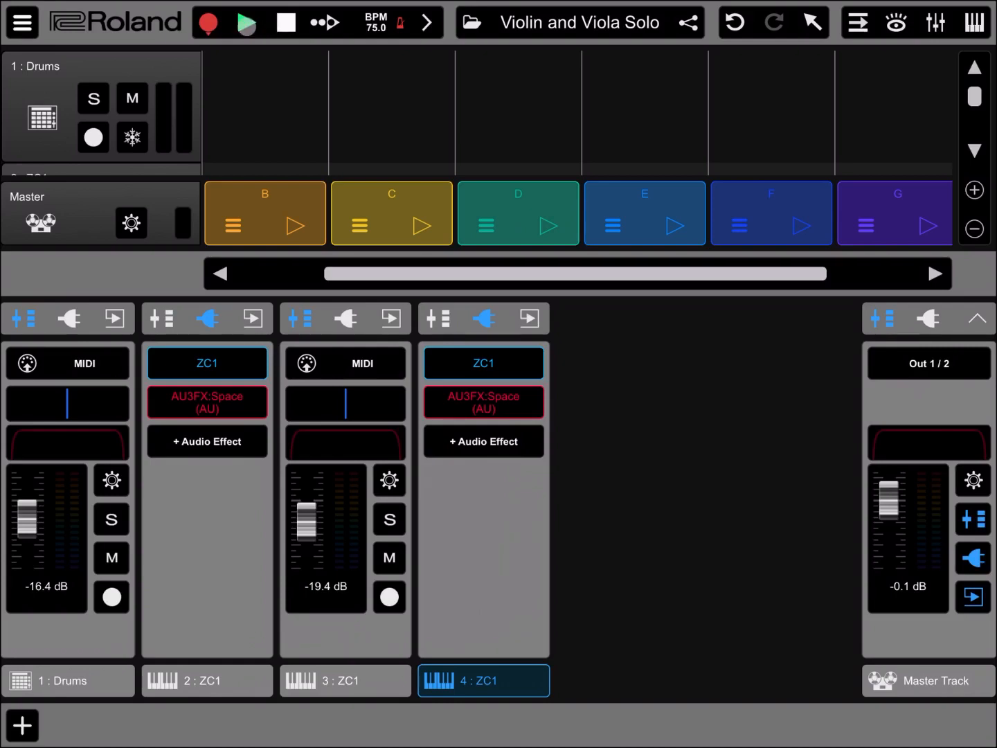
{"action": "left_click", "coordinate": [247, 22]}
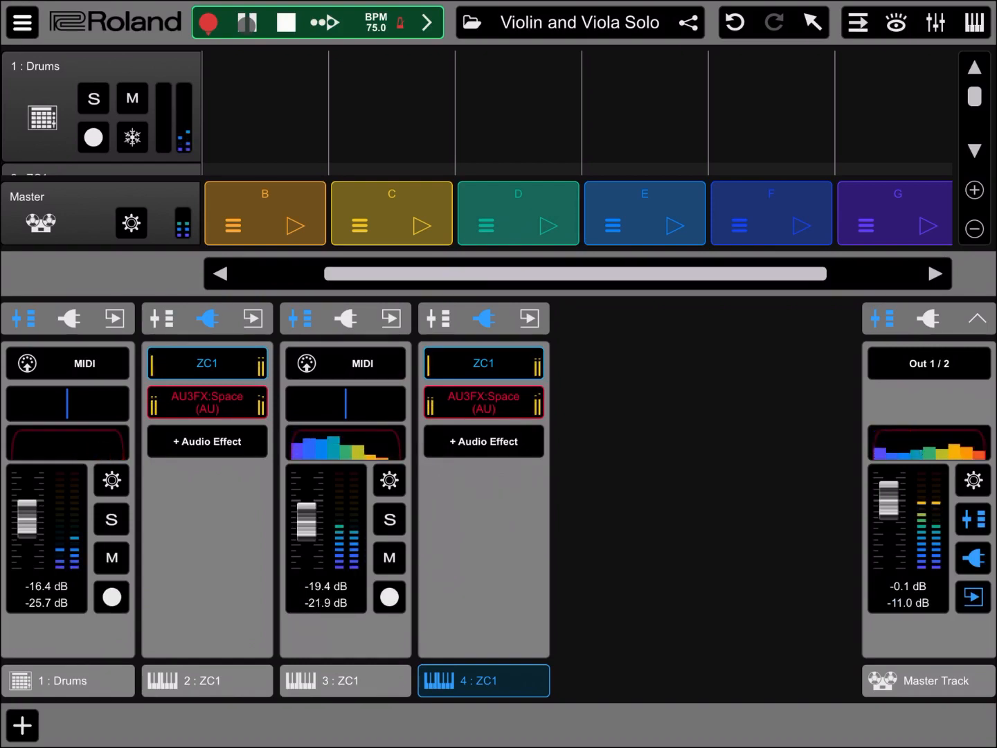
{"action": "left_click", "coordinate": [247, 22]}
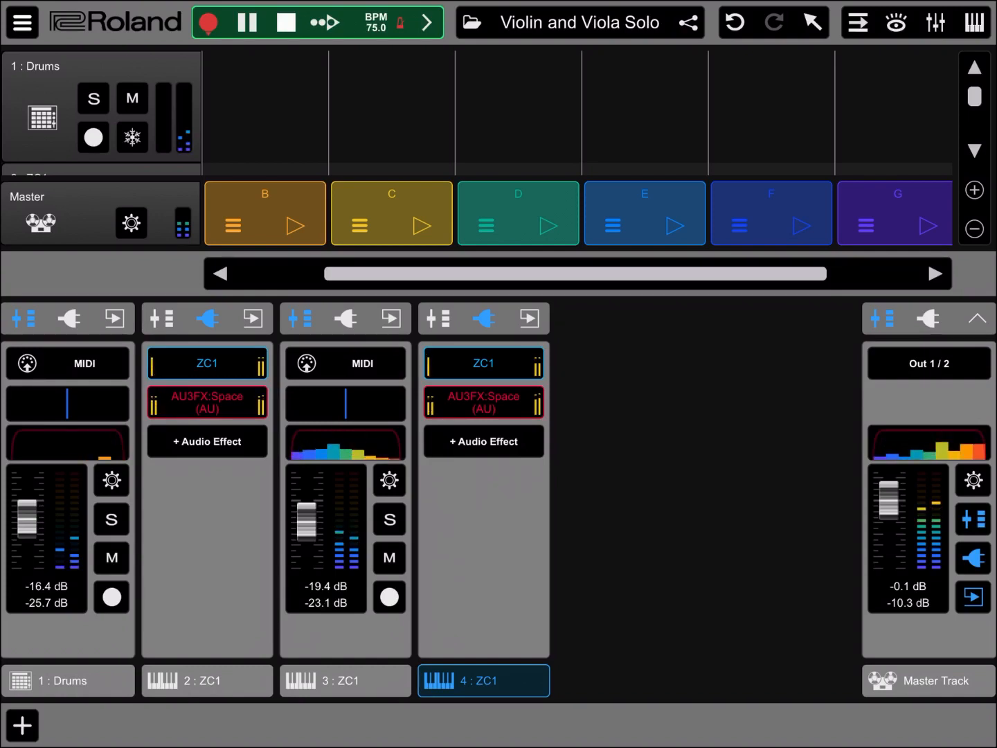
{"action": "left_click", "coordinate": [286, 22]}
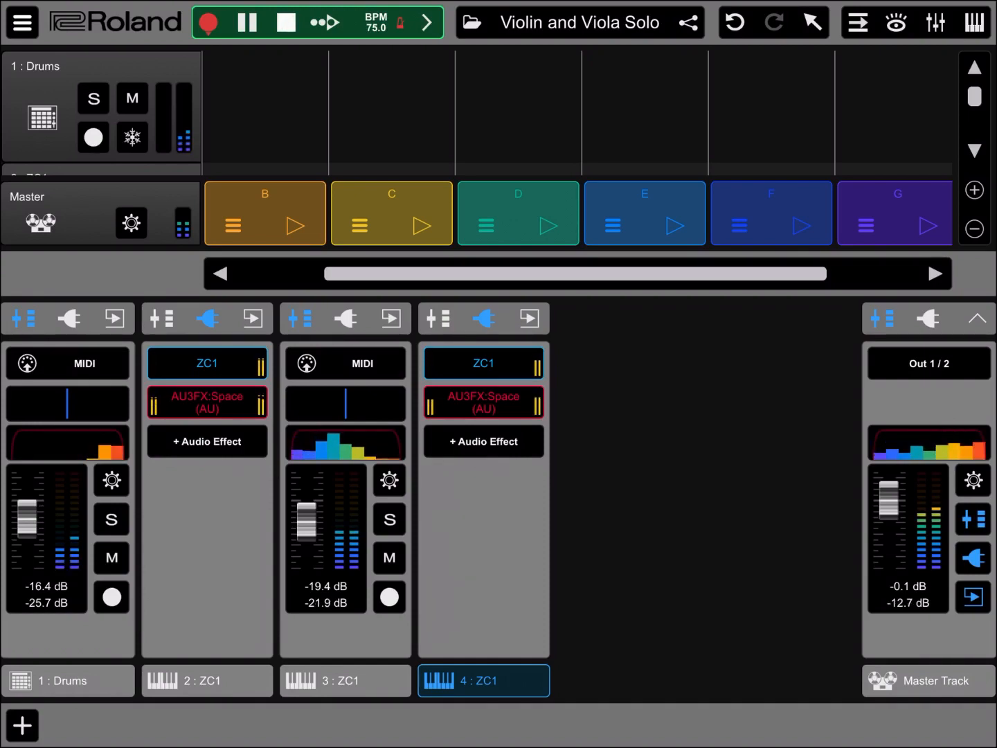
{"action": "left_click", "coordinate": [285, 22]}
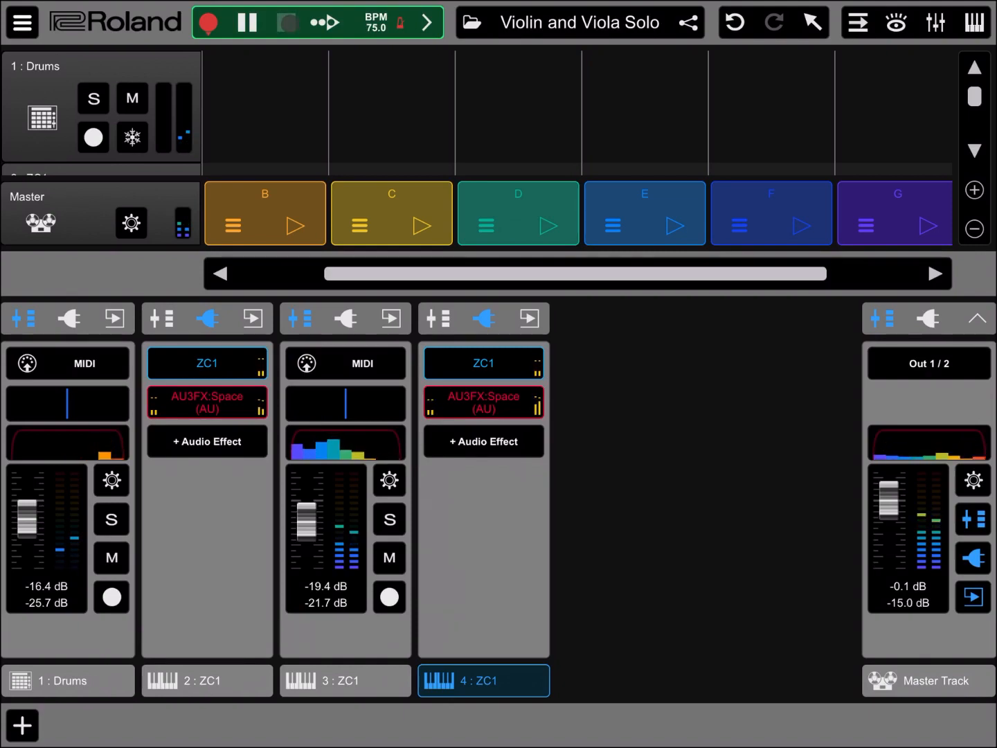
Back in AUM, load the Basement preset into the Pipa channel's Space reverb
{"action": "left_click", "coordinate": [247, 22]}
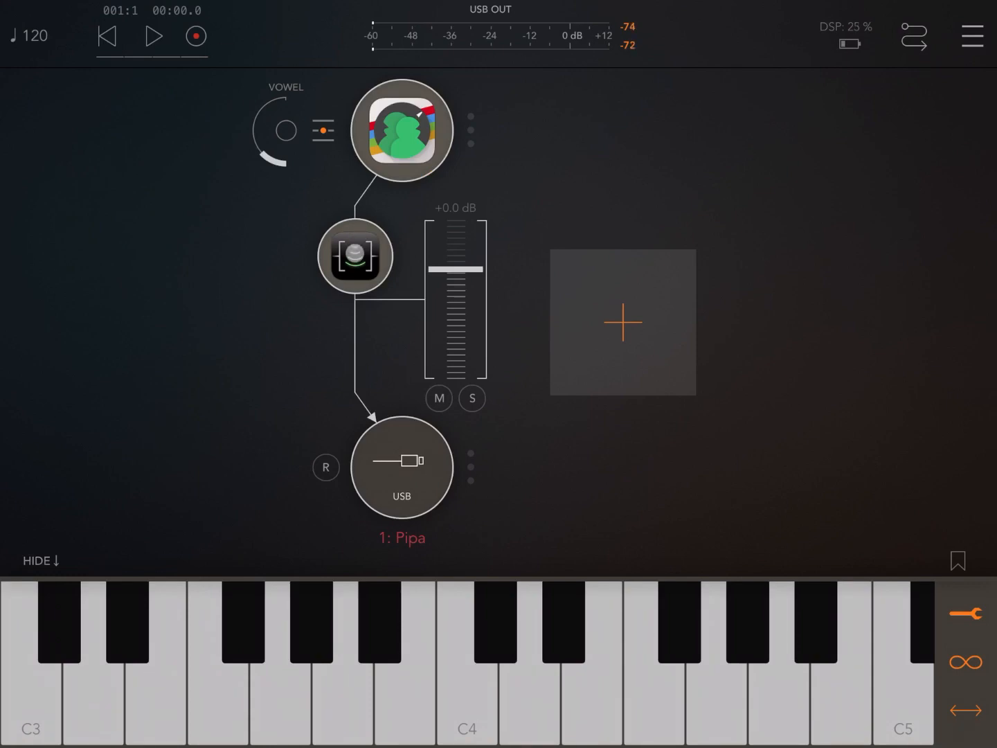
{"action": "left_click", "coordinate": [355, 257]}
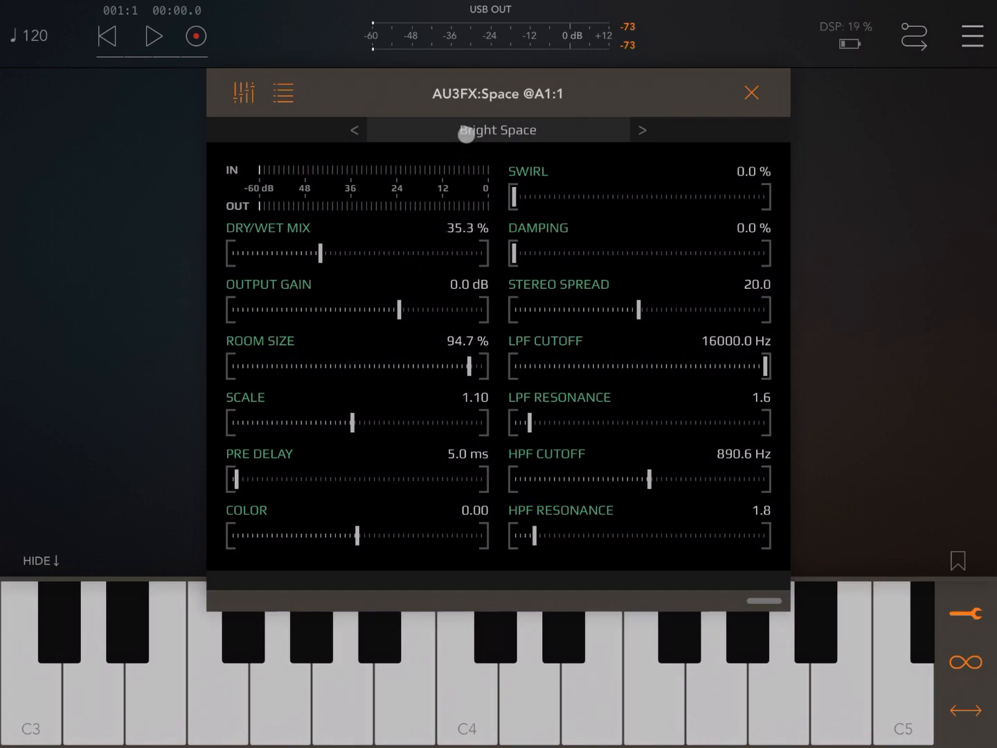
{"action": "left_click", "coordinate": [282, 92]}
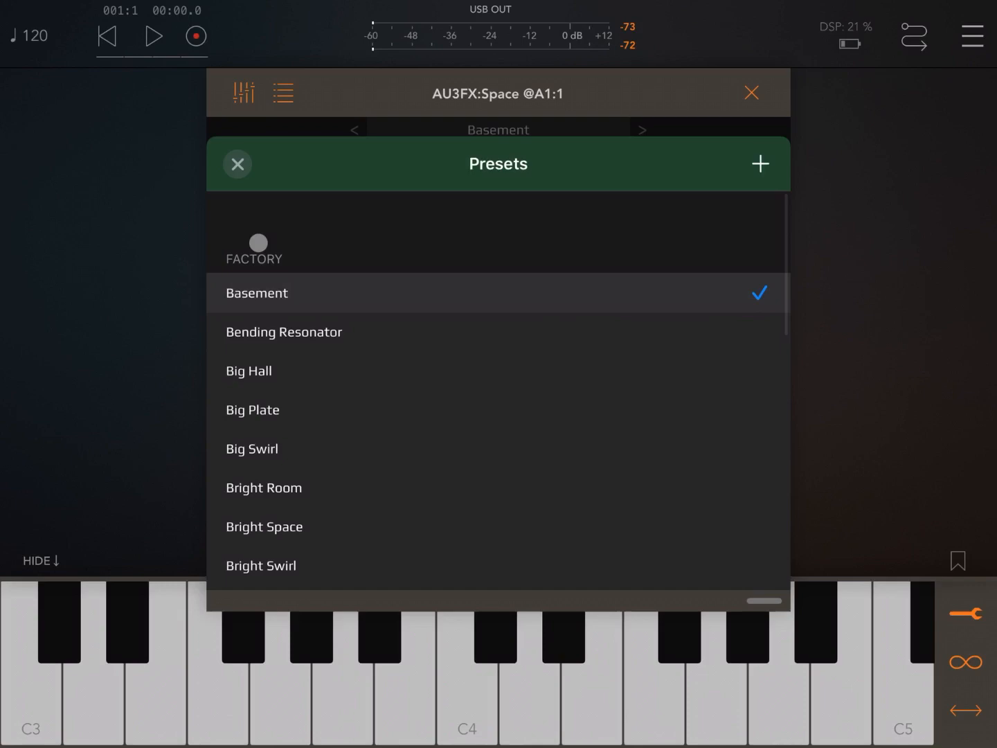
{"action": "left_click", "coordinate": [237, 163]}
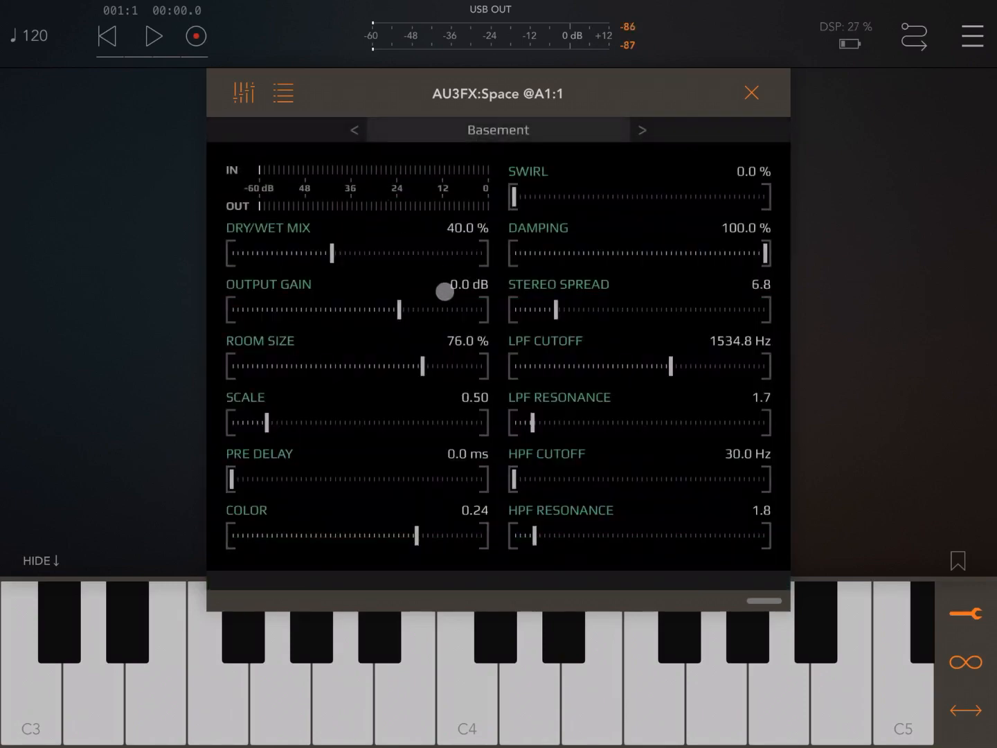
{"action": "left_click", "coordinate": [751, 92]}
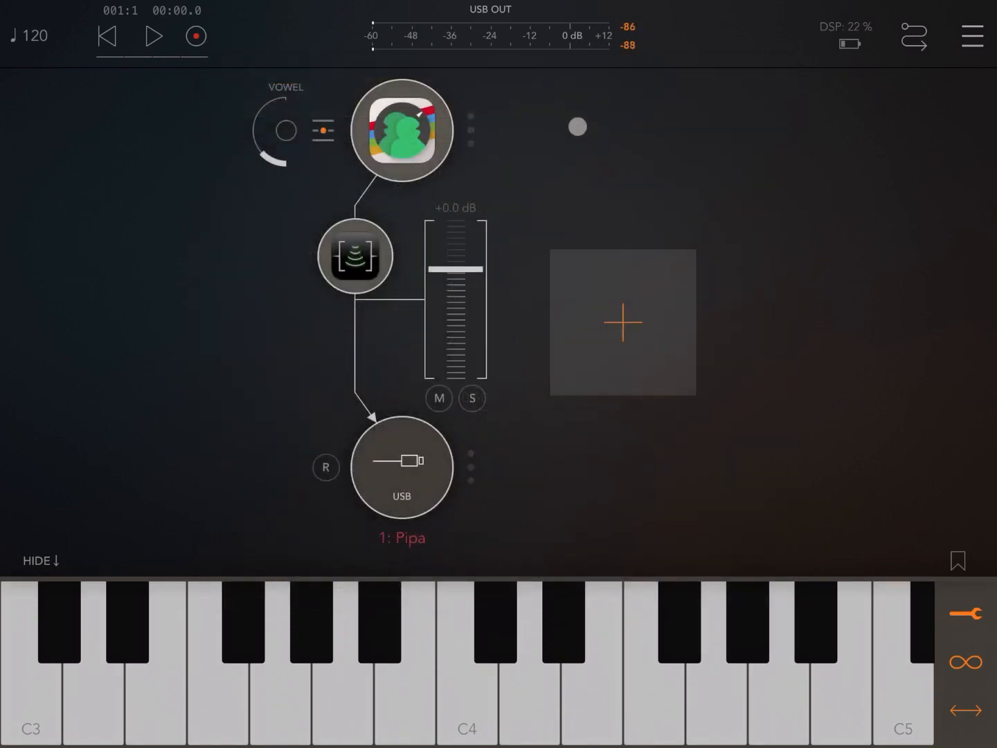
Switch the Pipa voice from Sacral to the General > Bapd! preset
{"action": "left_click", "coordinate": [402, 130]}
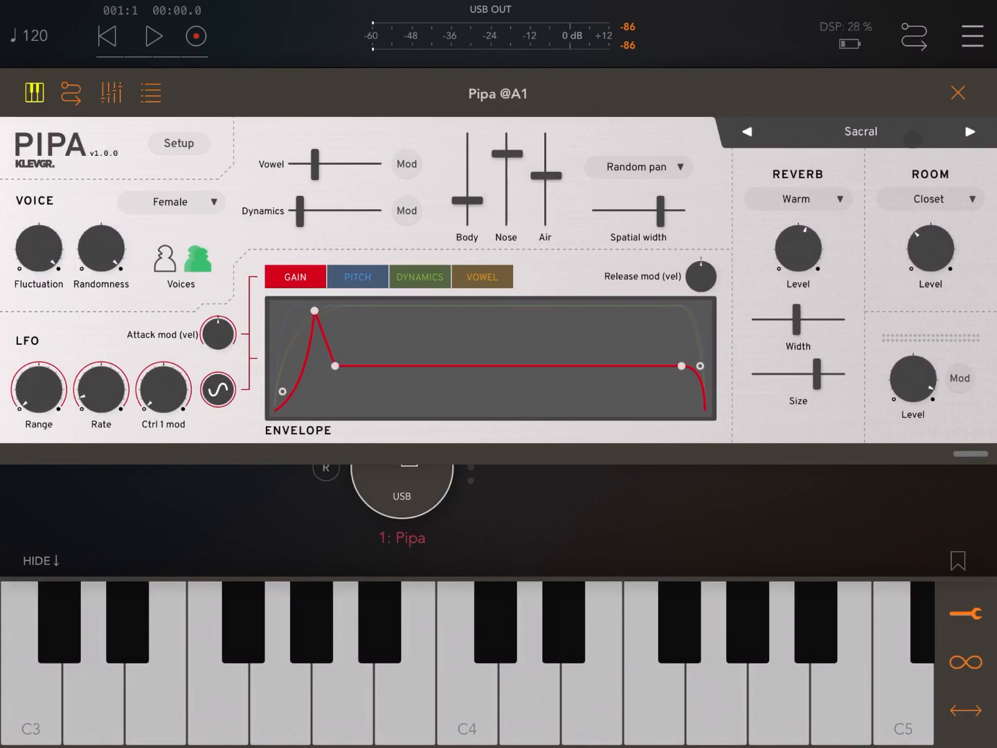
{"action": "left_click", "coordinate": [860, 131]}
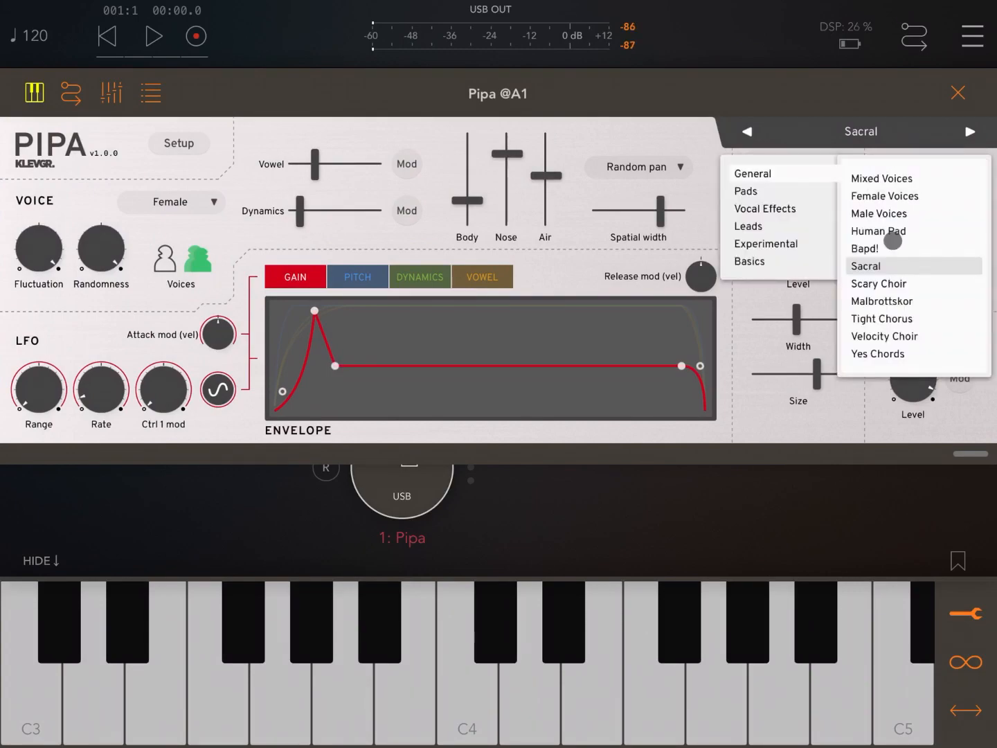
{"action": "left_click", "coordinate": [864, 248]}
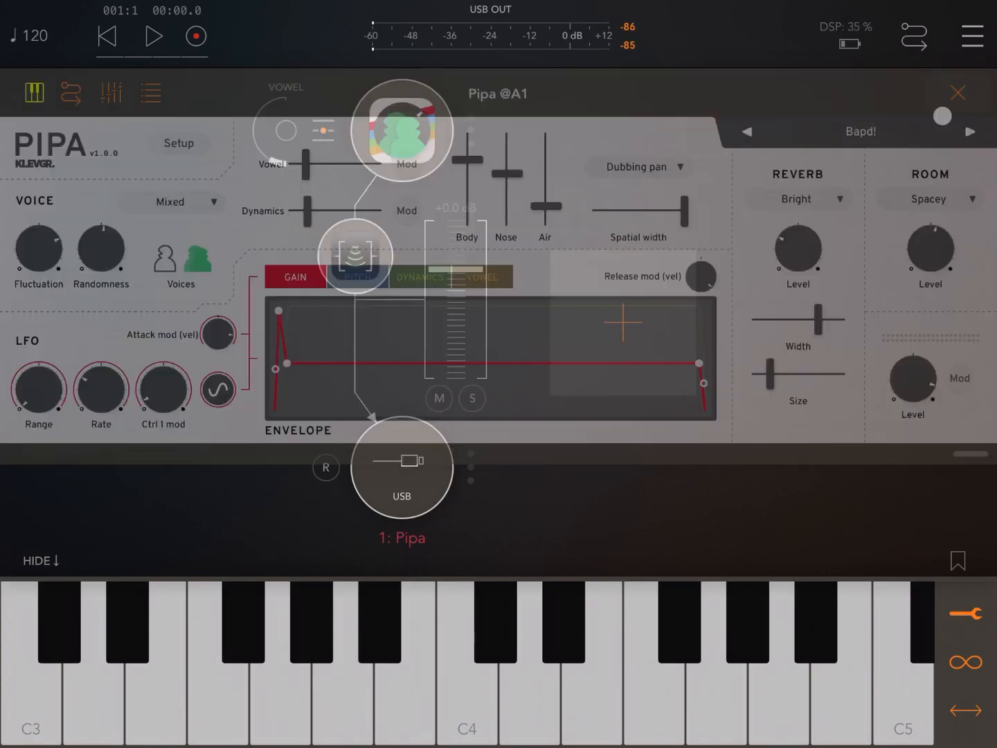
{"action": "left_click", "coordinate": [959, 91]}
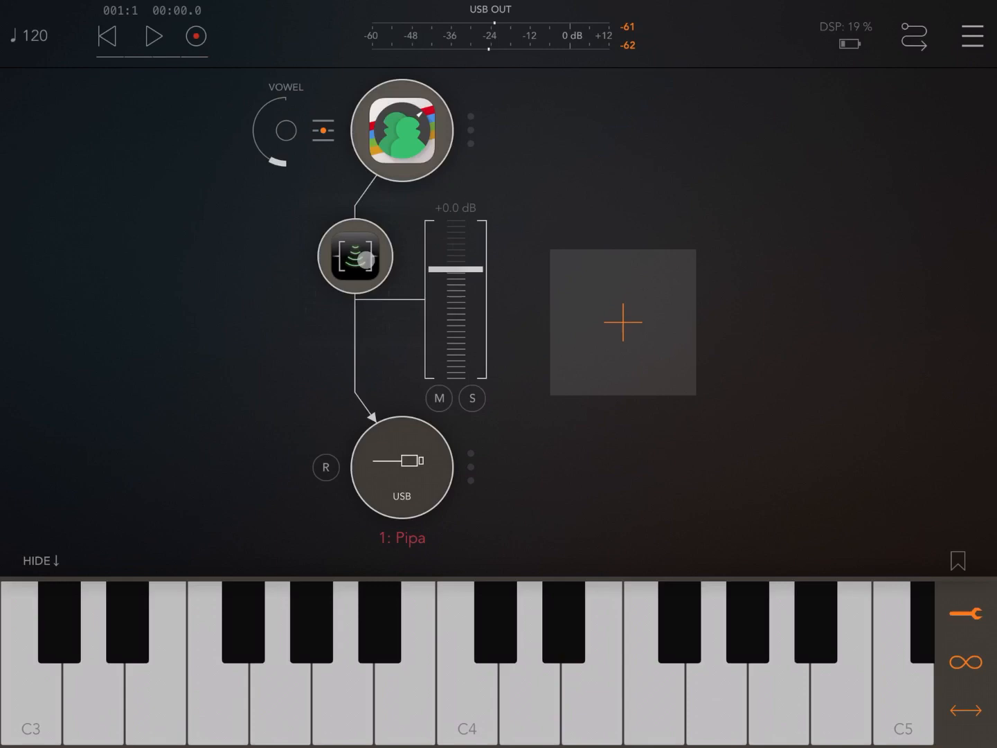
Bring up the Space reverb and adjust Dry/Wet, Output Gain, Room Size, Scale and Pre Delay
{"action": "left_click", "coordinate": [355, 257]}
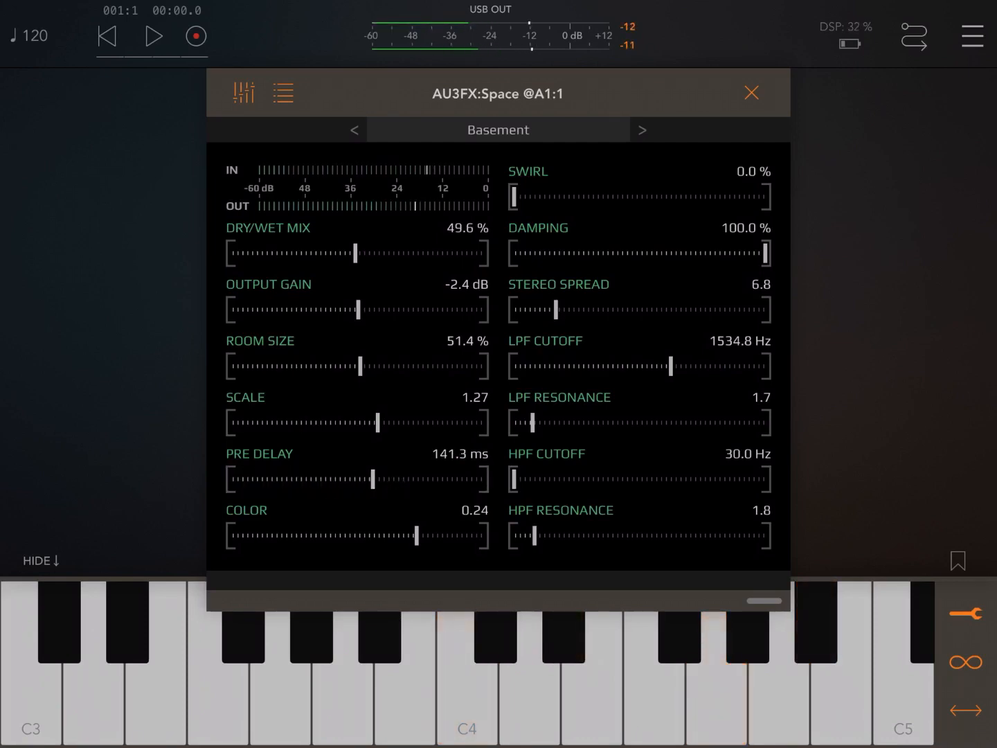
Lower the reverb's Color to 0.01 and Damping to 0%
{"action": "left_click", "coordinate": [413, 538]}
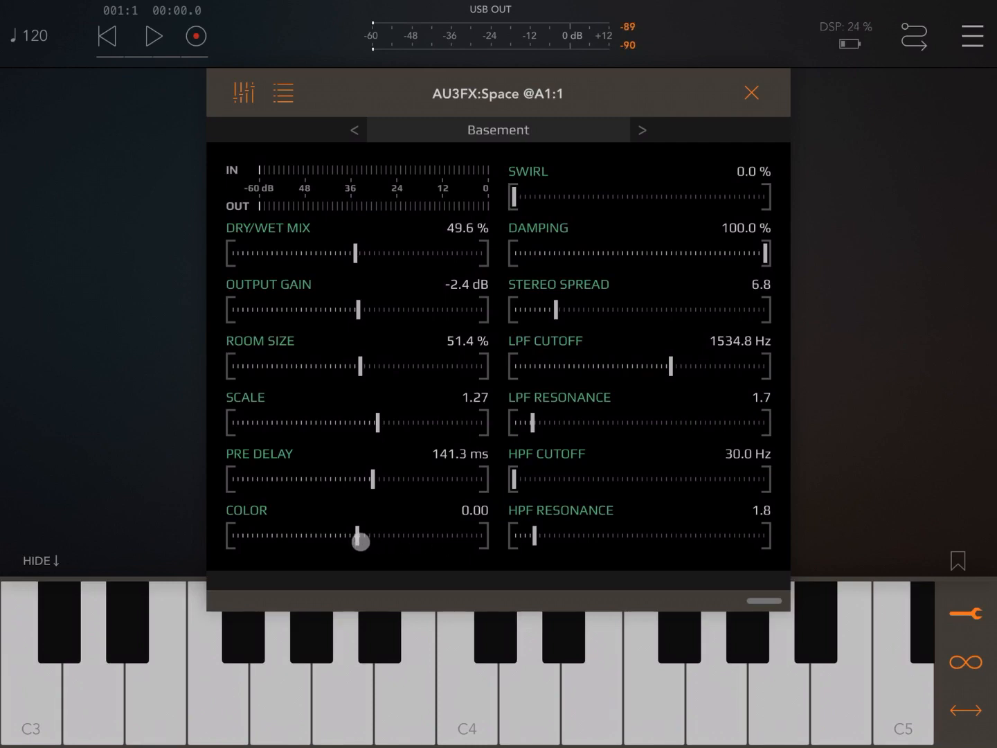
{"action": "left_click", "coordinate": [465, 672]}
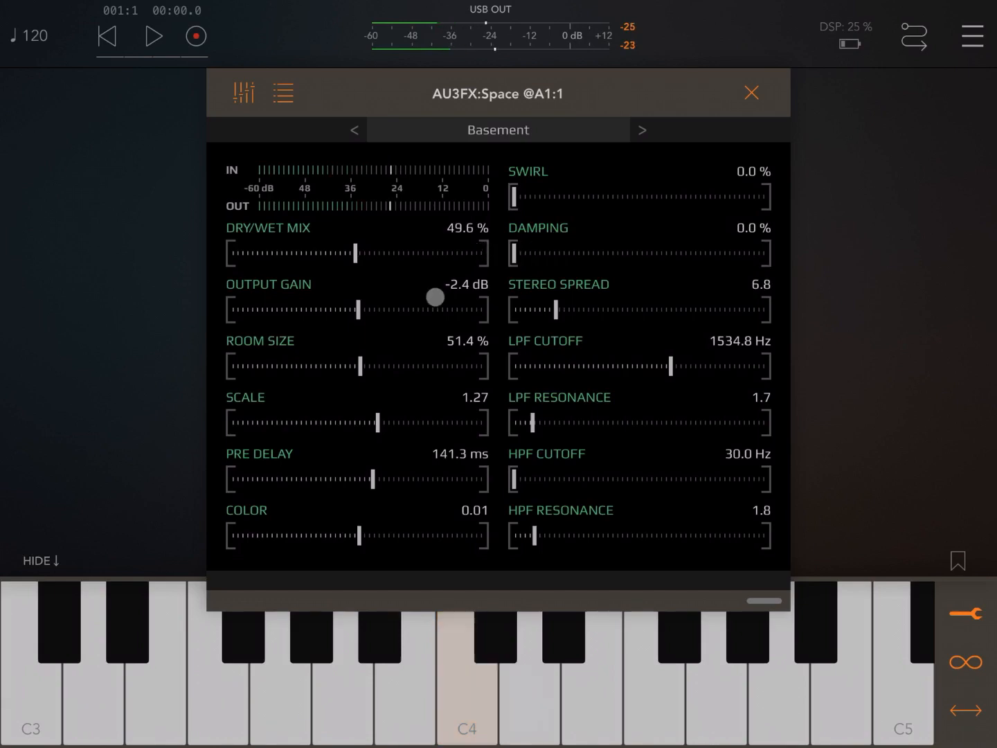
Set Swirl to 43.4%, Damping to 17% and Stereo Spread fully right to 40.0
{"action": "left_click", "coordinate": [467, 665]}
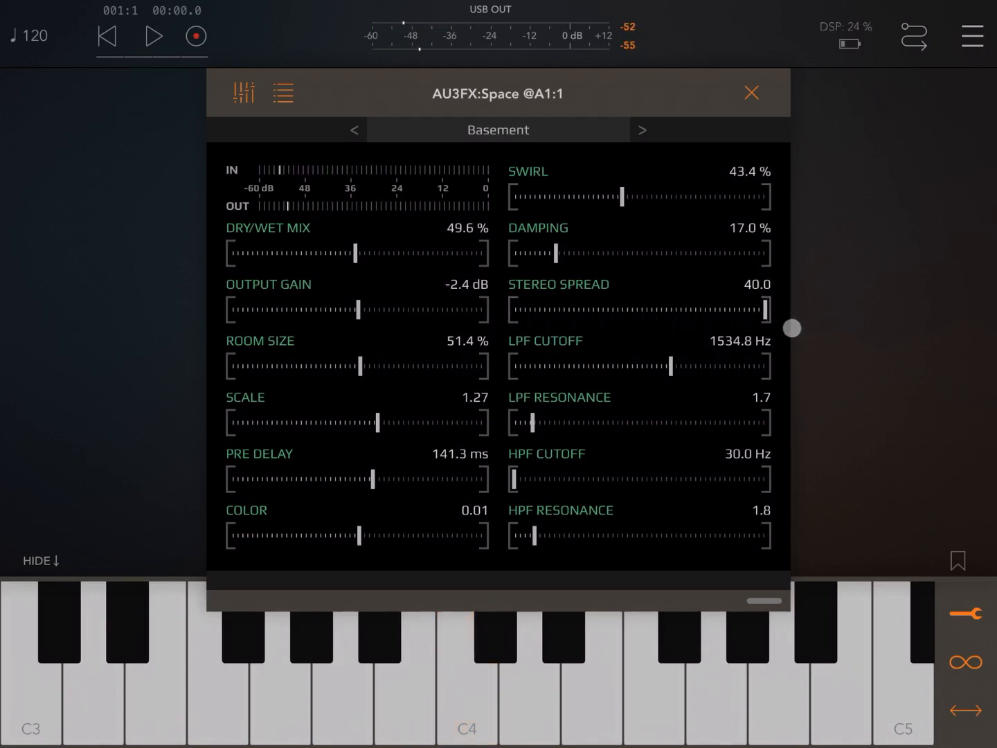
Set room size 76.2%, scale 1.51 and high-pass cutoff near 1030 Hz, then reach the presets
{"action": "left_click", "coordinate": [466, 665]}
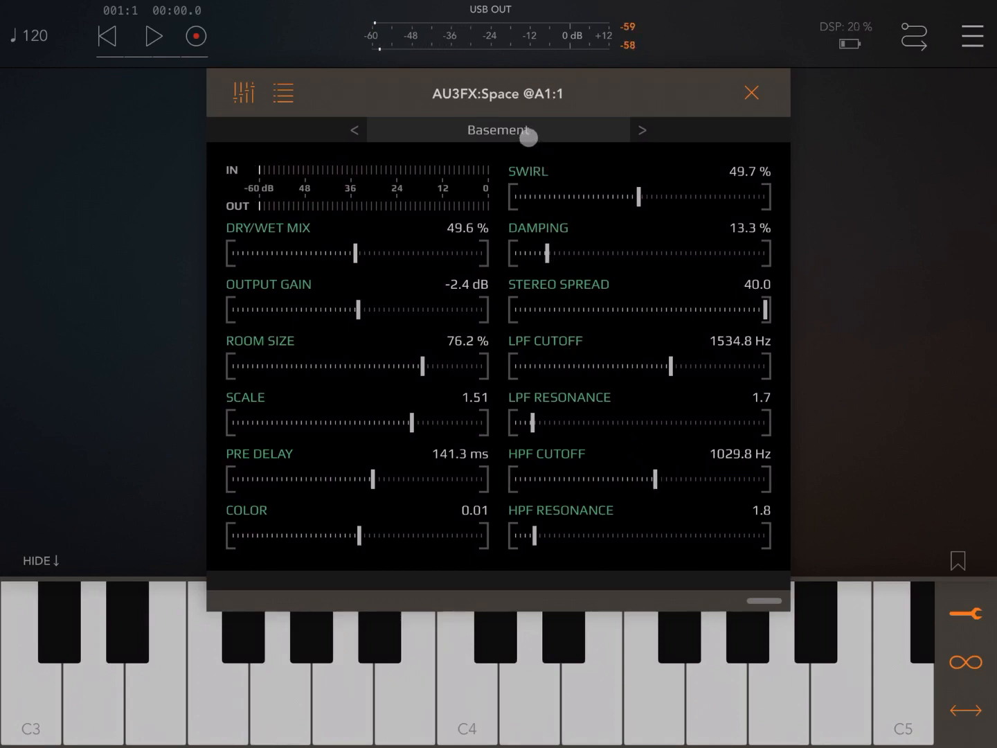
{"action": "left_click", "coordinate": [498, 130]}
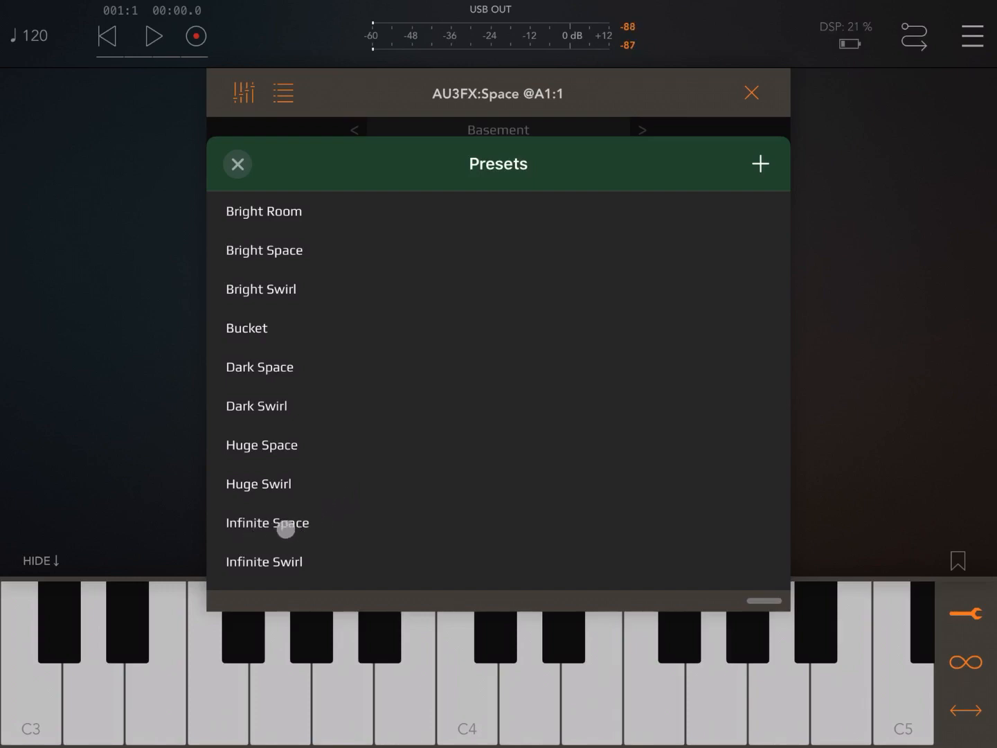
{"action": "mouse_move", "coordinate": [287, 446]}
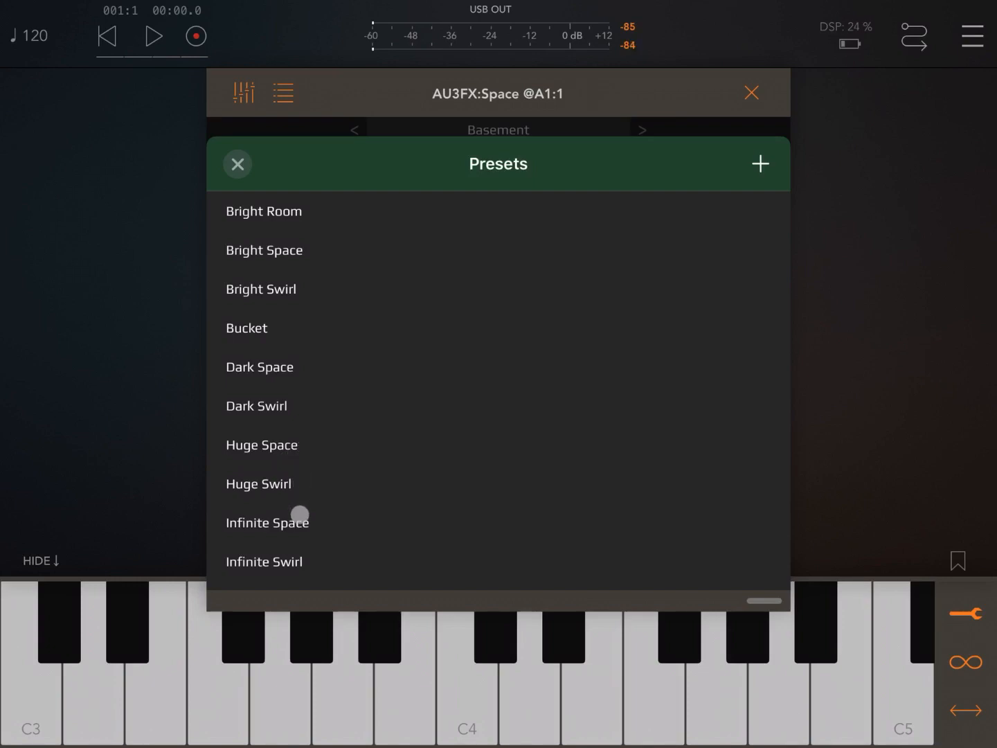
Replace the hand-tuned settings with the Infinite Space factory preset
{"action": "left_click", "coordinate": [267, 522]}
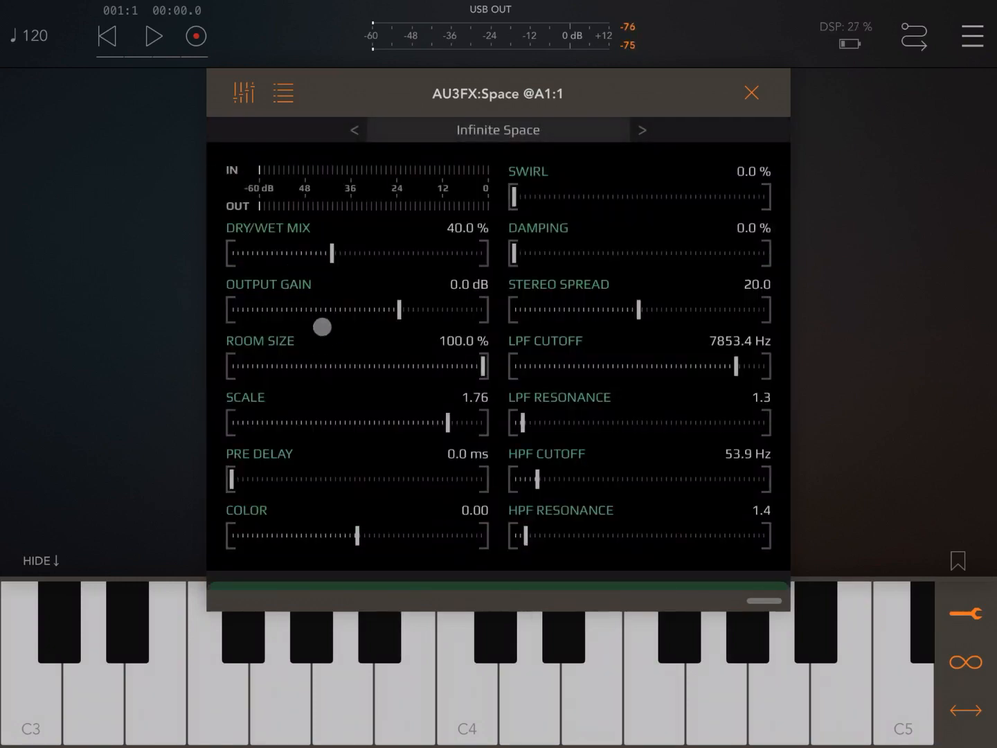